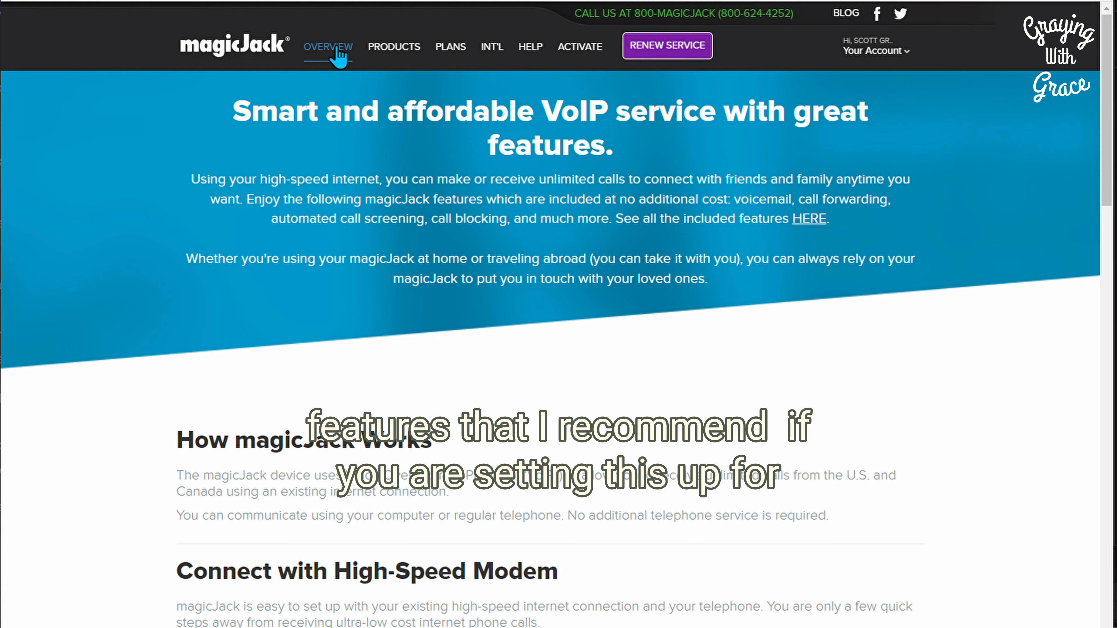
Step: Navigate from the magicJack logo through Your Account to the Account Home details page
click(875, 51)
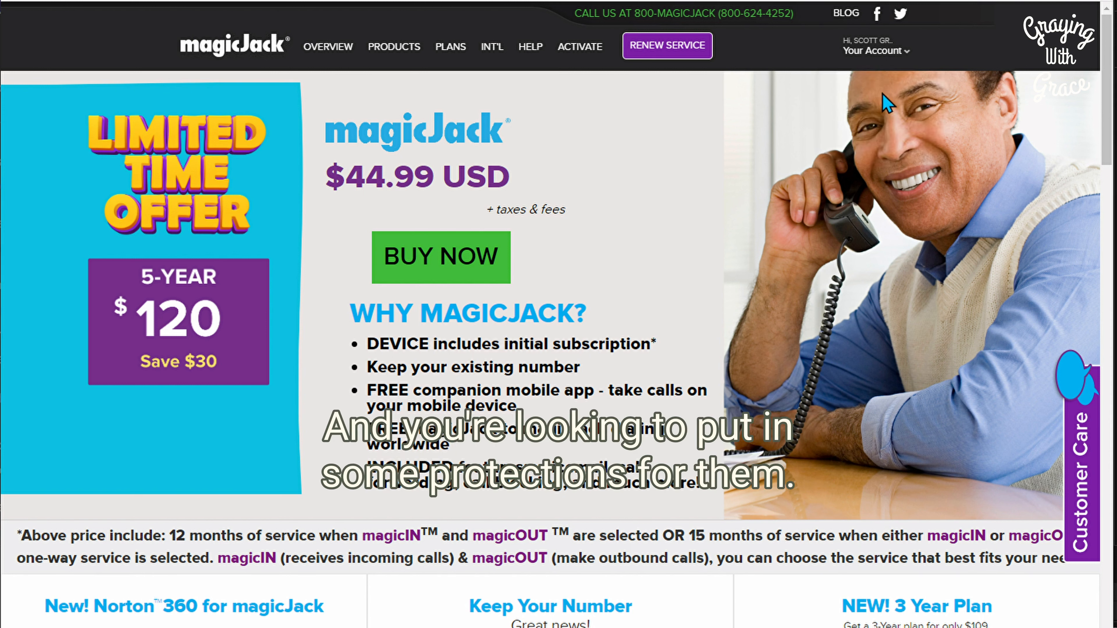
click(875, 50)
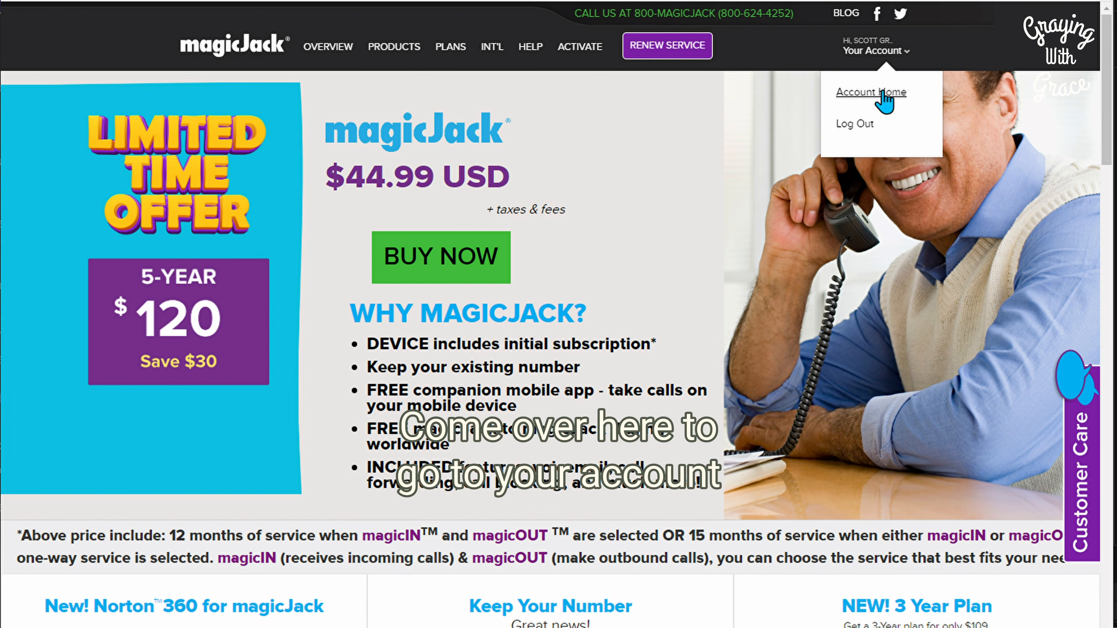
click(870, 92)
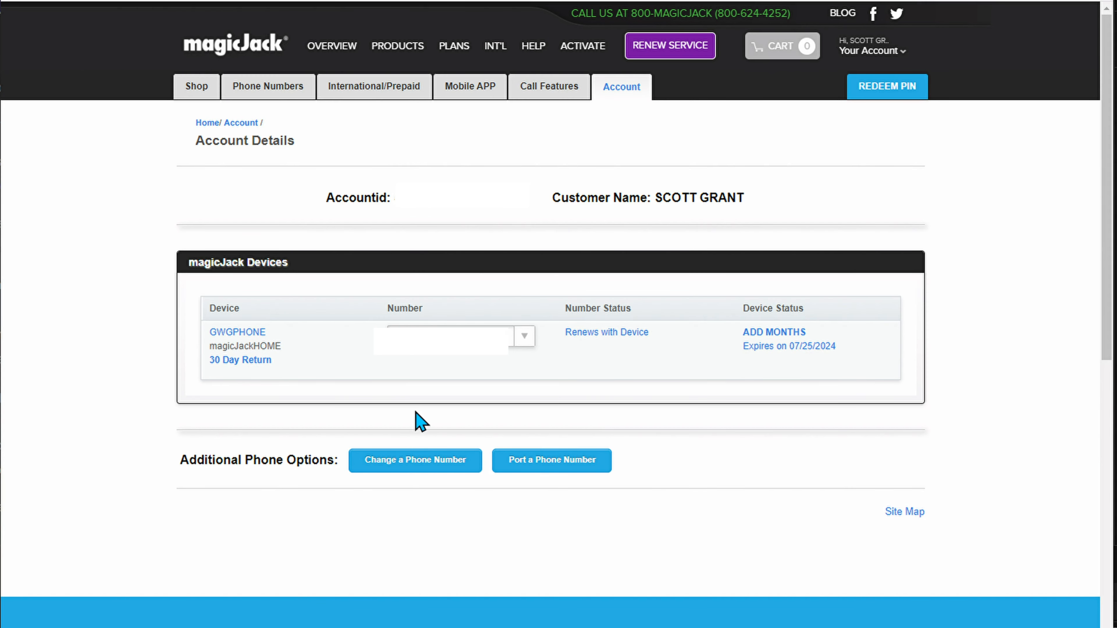
Step: View My 911 Locations from Call Features and check the device's pending 911 address
click(374, 86)
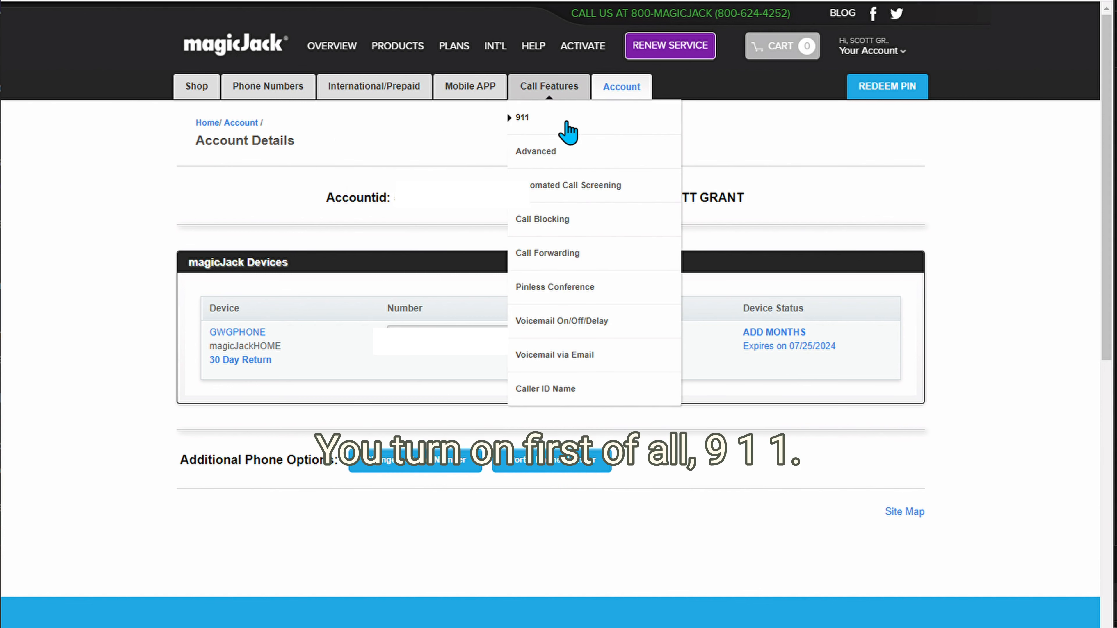
click(522, 118)
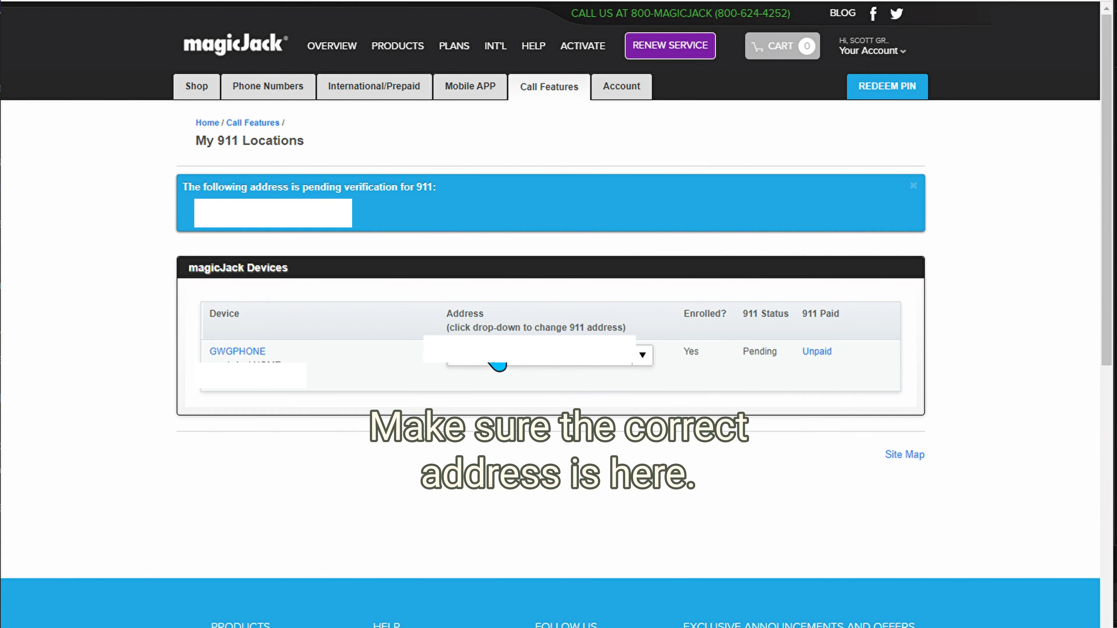
mouse_move(503, 373)
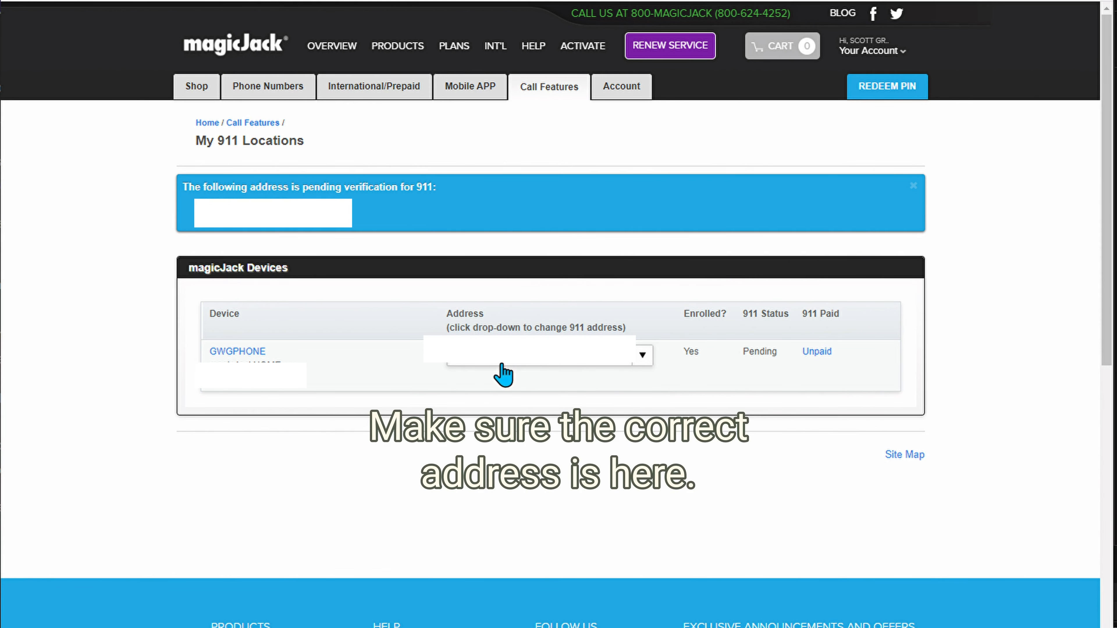
click(548, 86)
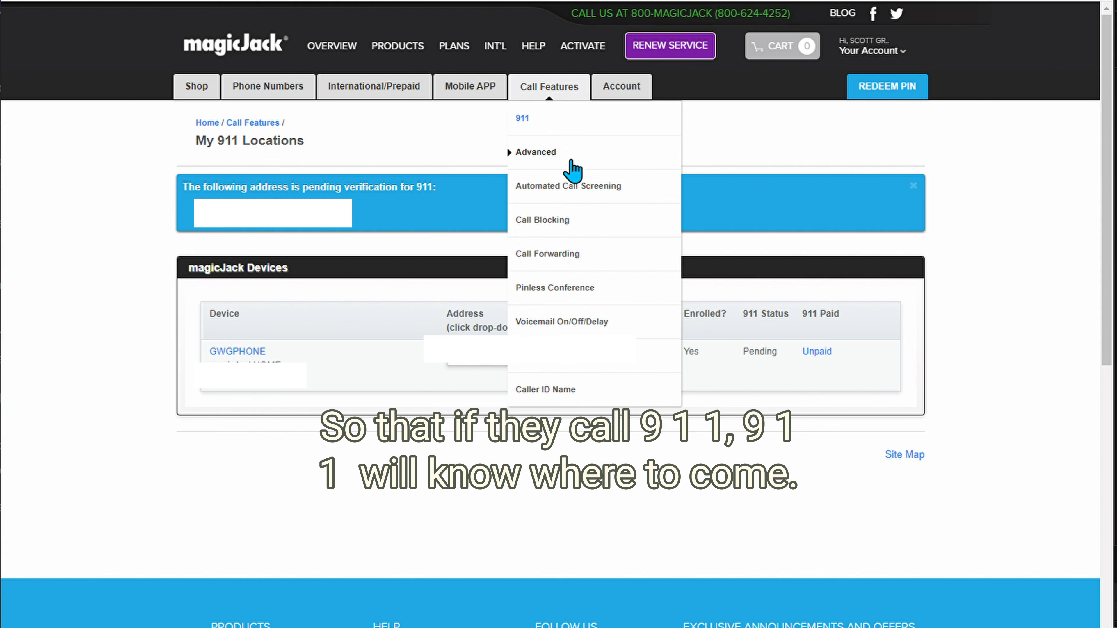
Step: Review the Advanced Features page: service, voice message indicator disabled, call waiting enabled
click(535, 152)
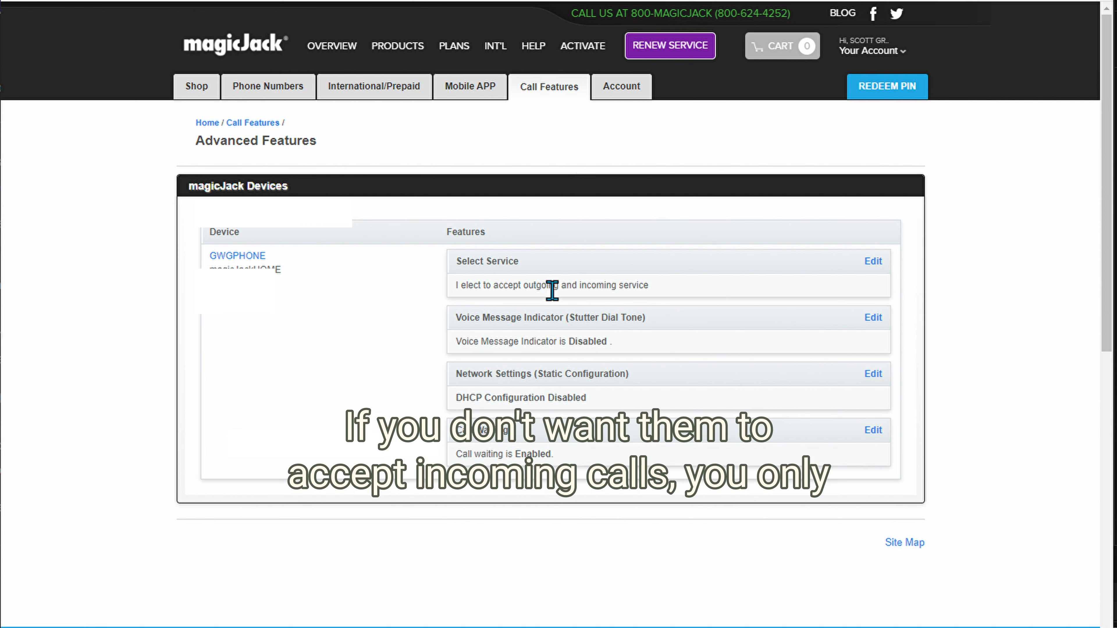
mouse_move(710, 301)
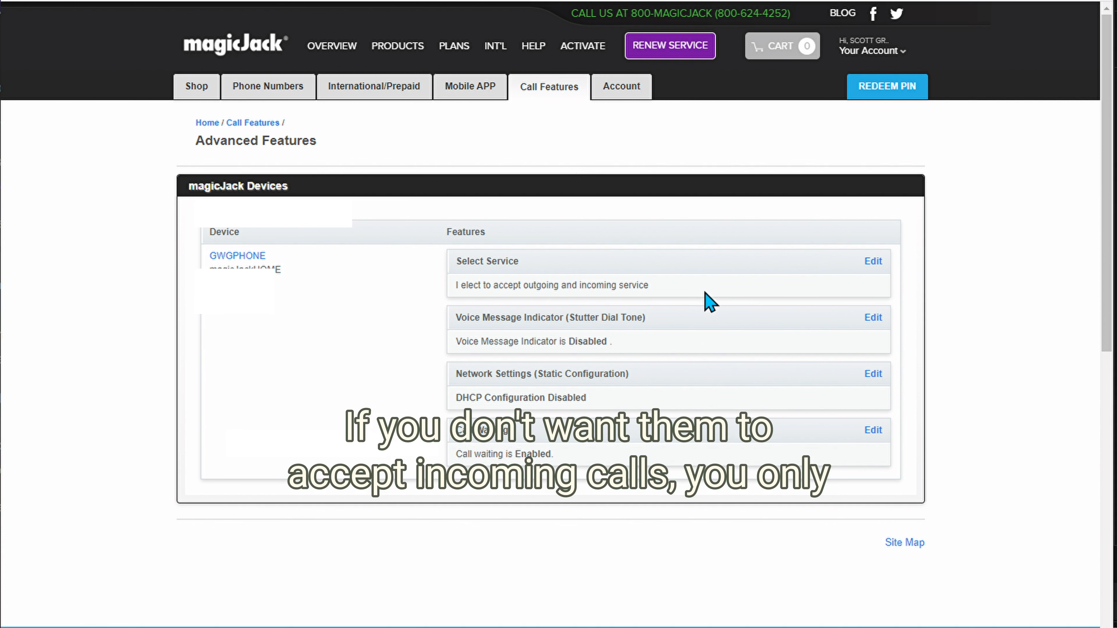
mouse_move(647, 289)
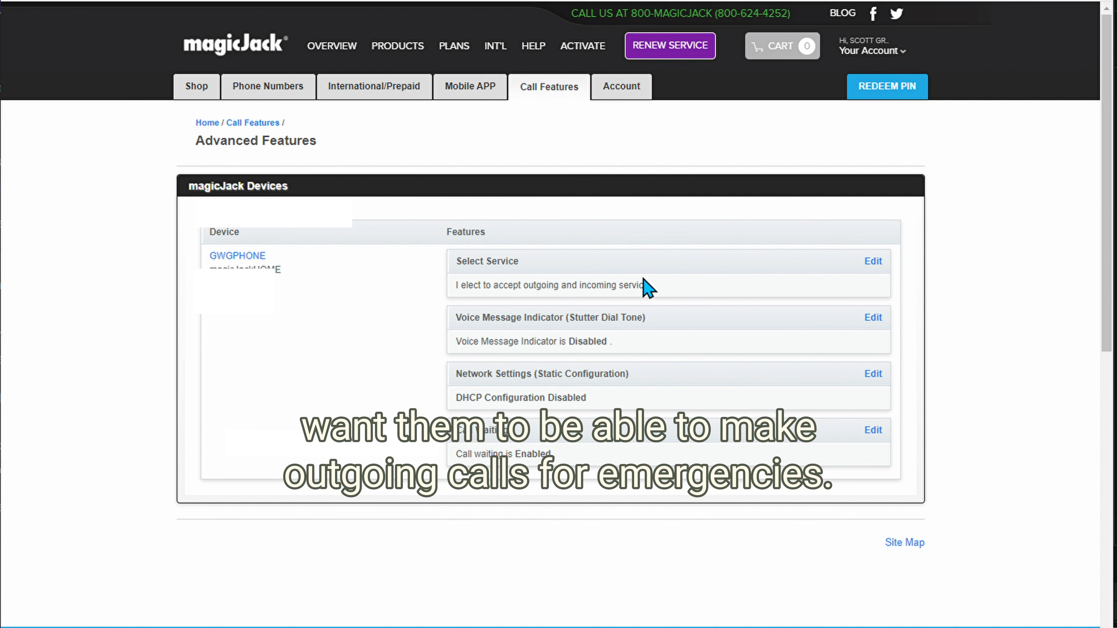
mouse_move(648, 368)
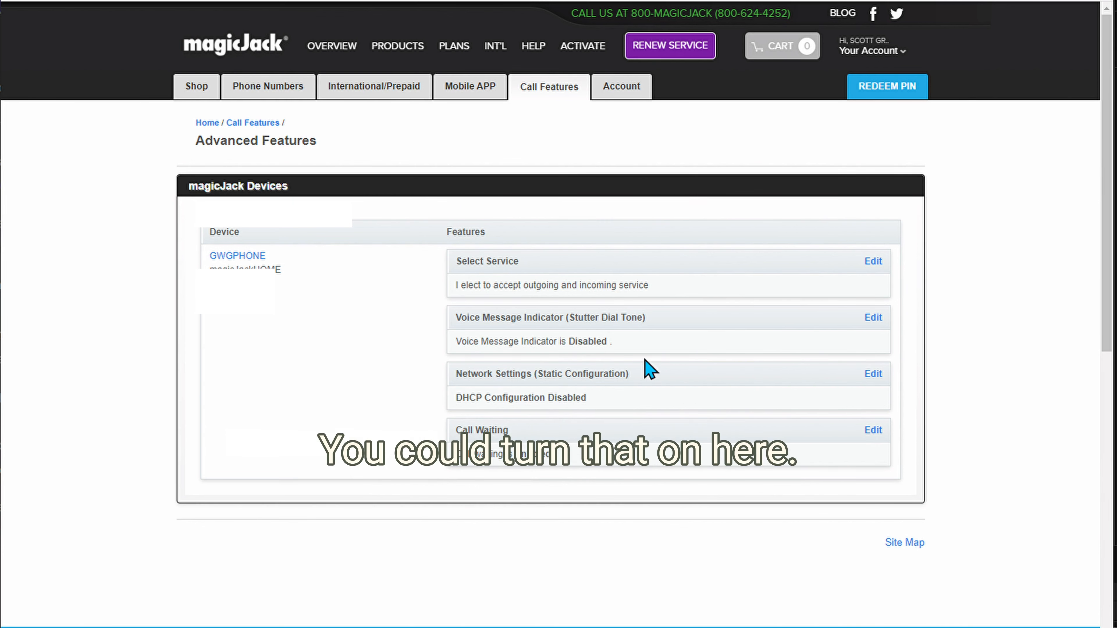
mouse_move(596, 342)
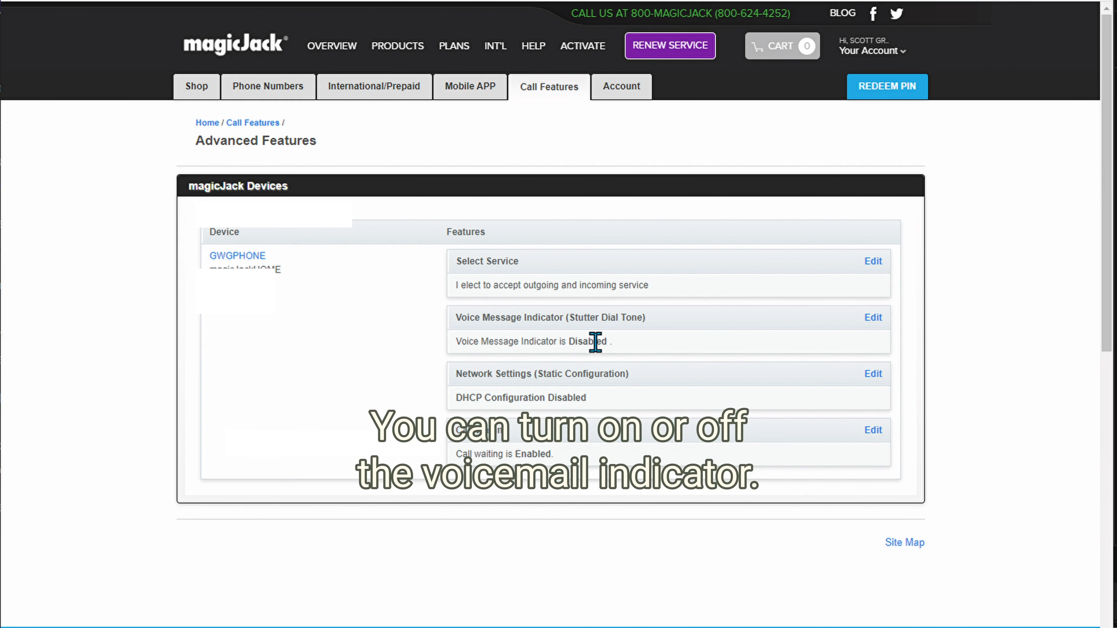
mouse_move(617, 318)
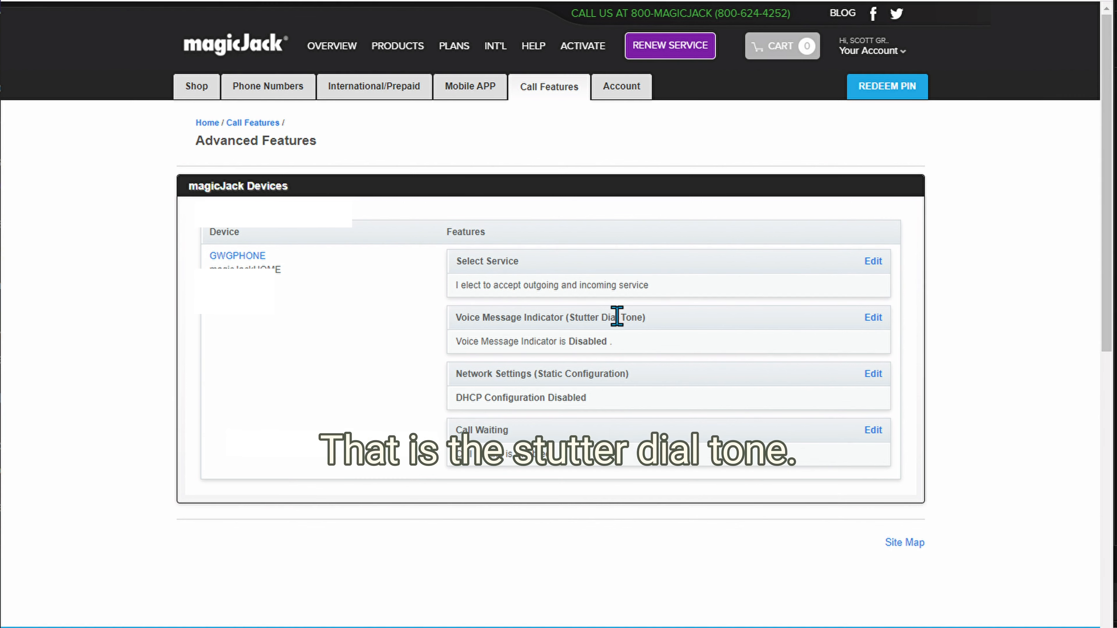
mouse_move(655, 346)
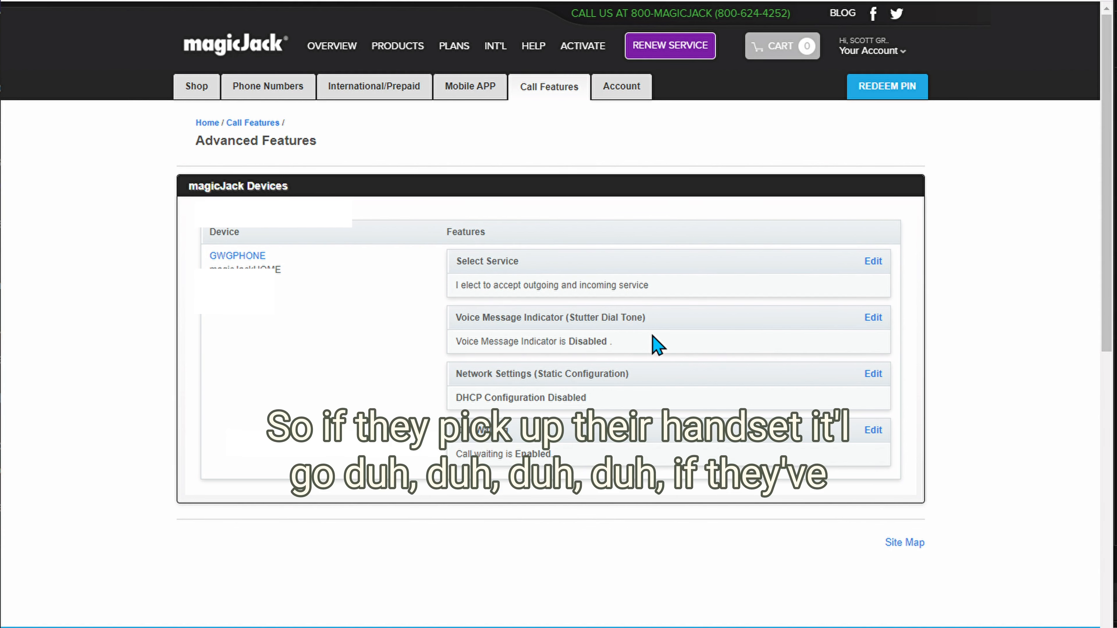
mouse_move(602, 362)
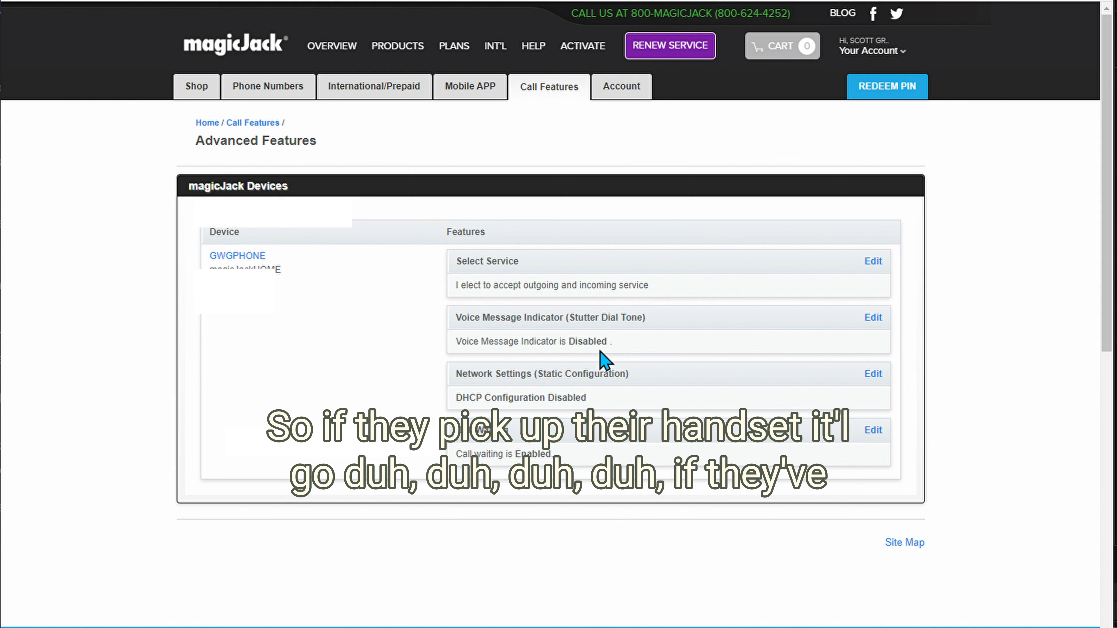
mouse_move(745, 356)
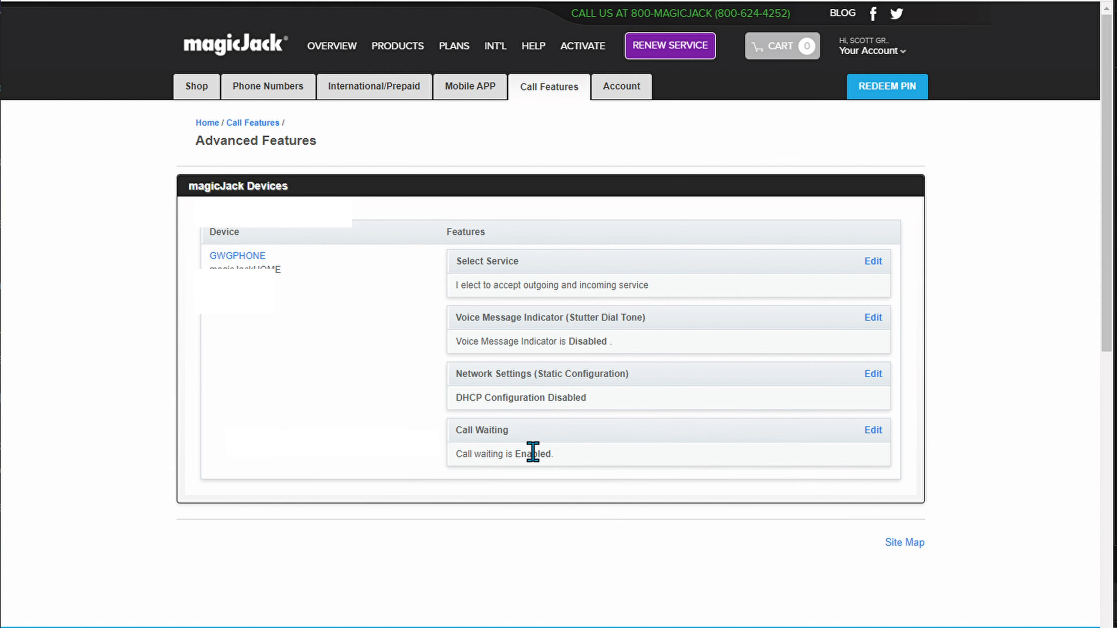
click(549, 86)
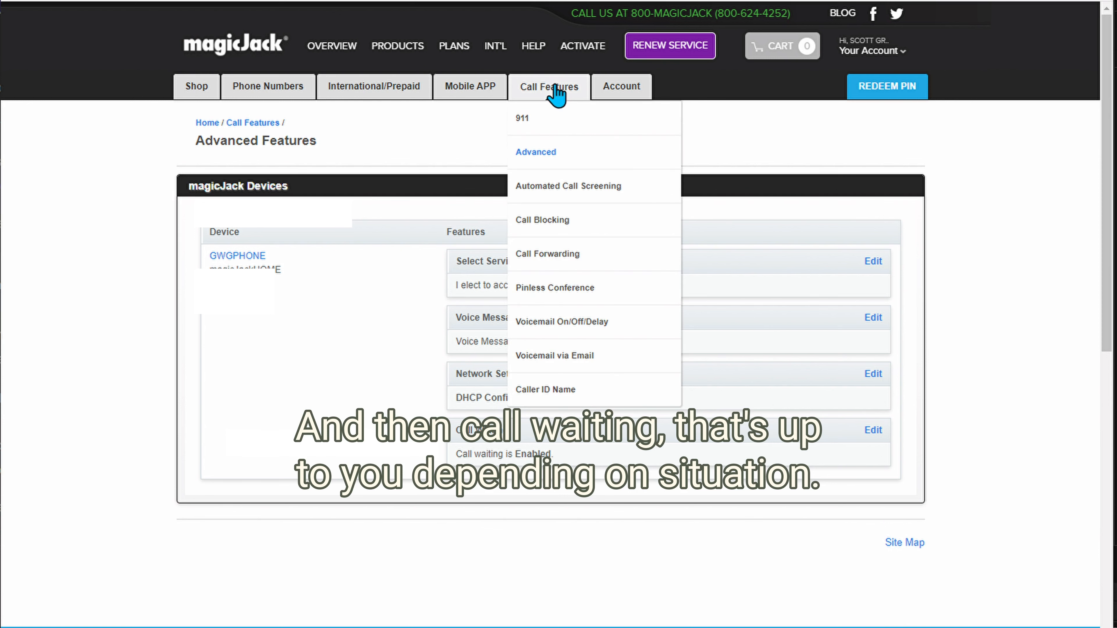
mouse_move(577, 192)
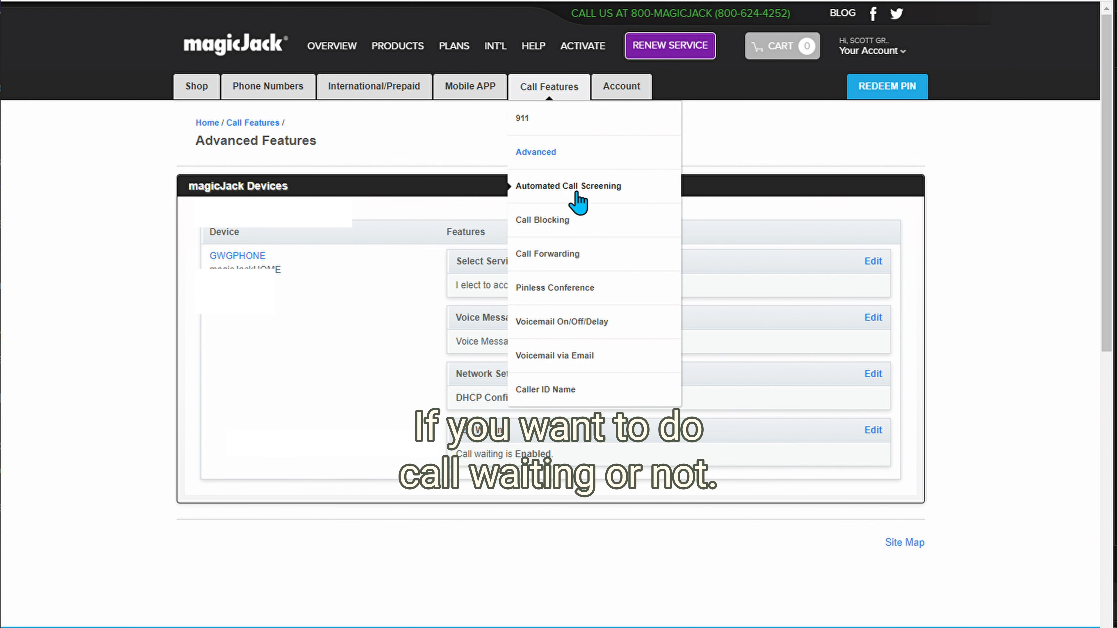
Step: Review the Automated Call Screening page showing screening not initialized for the number
click(568, 186)
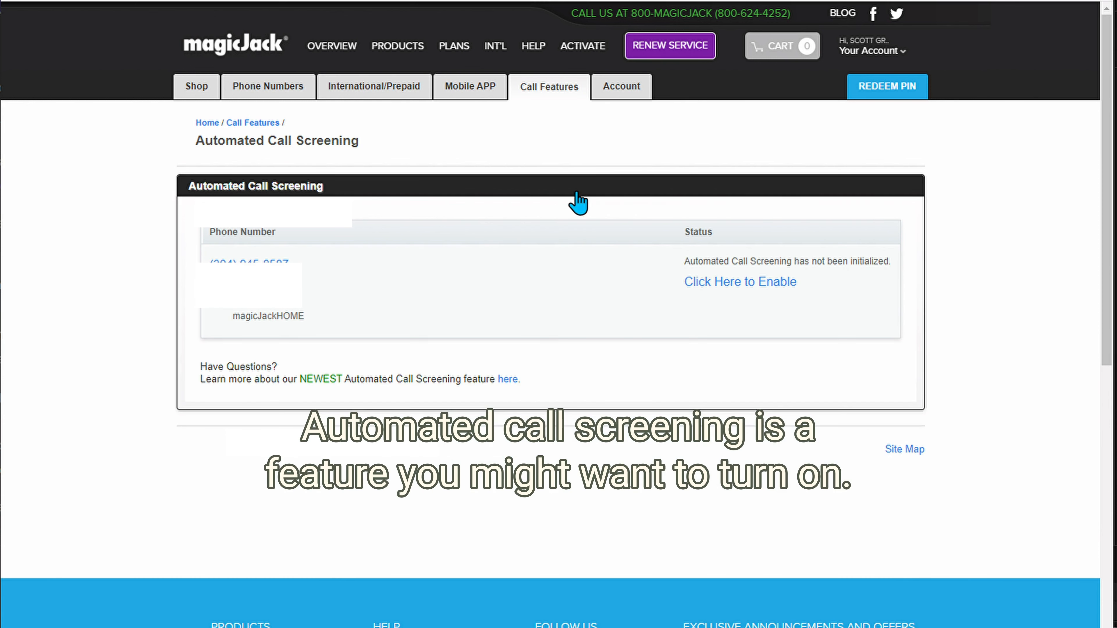
mouse_move(784, 301)
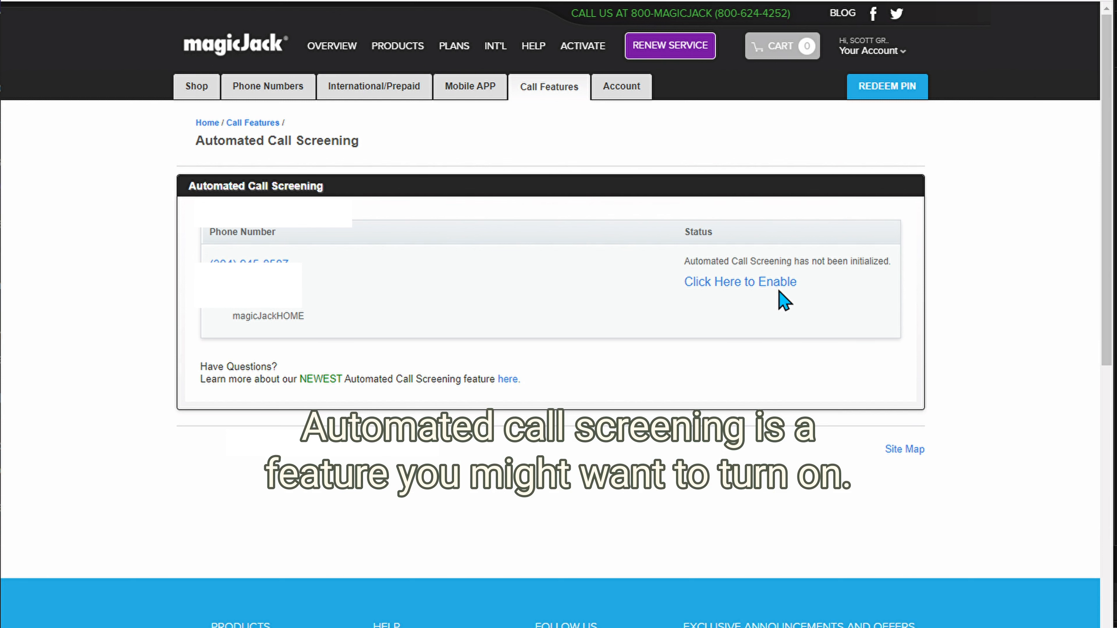
mouse_move(758, 292)
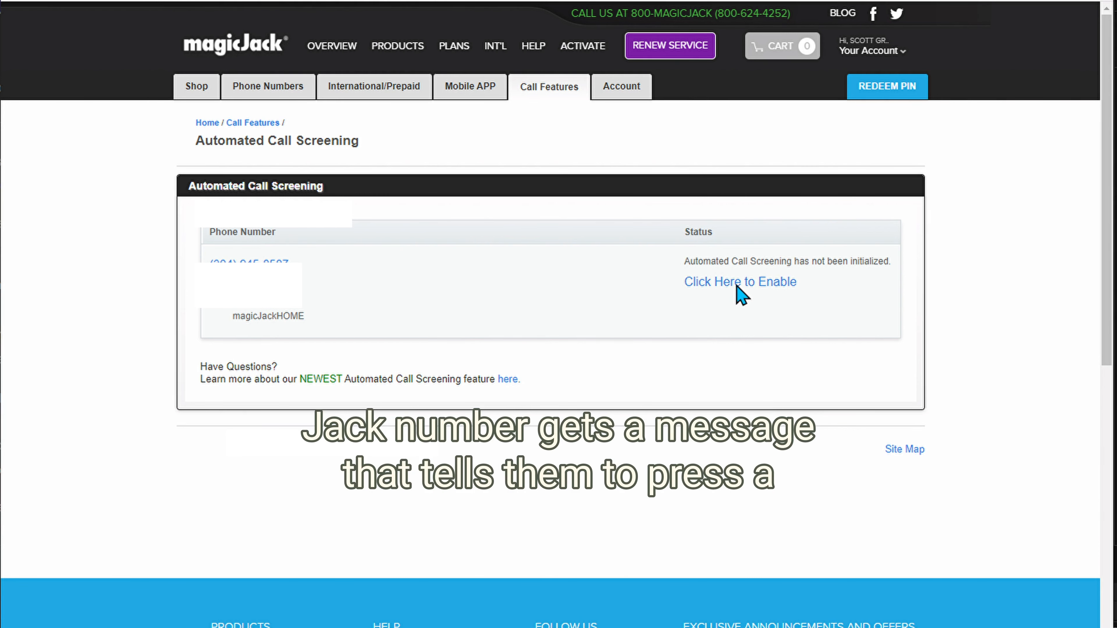
mouse_move(765, 346)
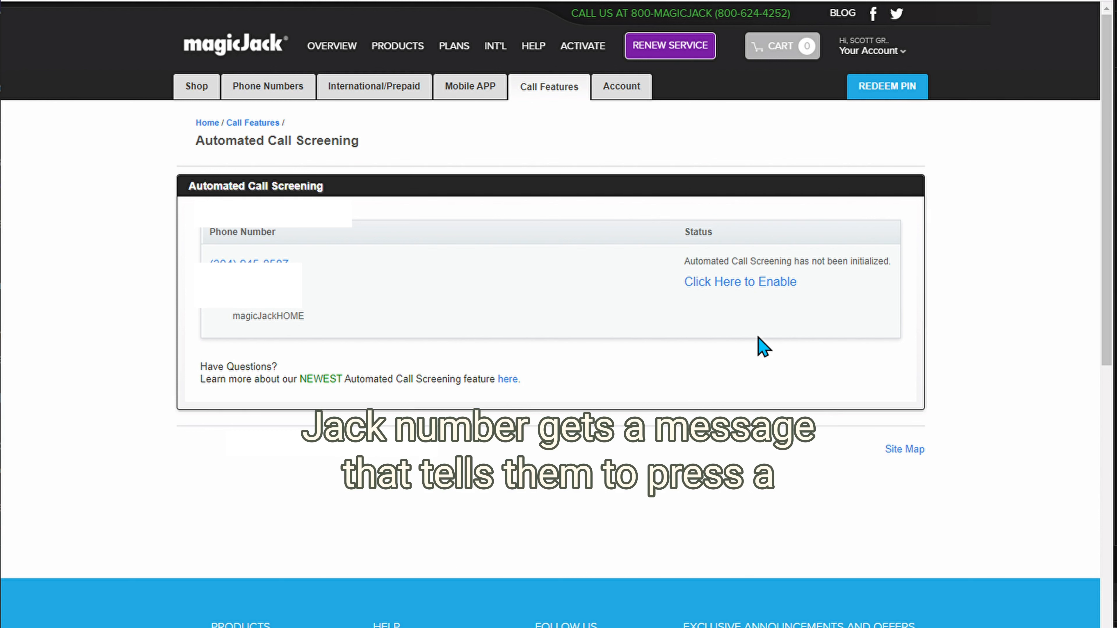
mouse_move(699, 327)
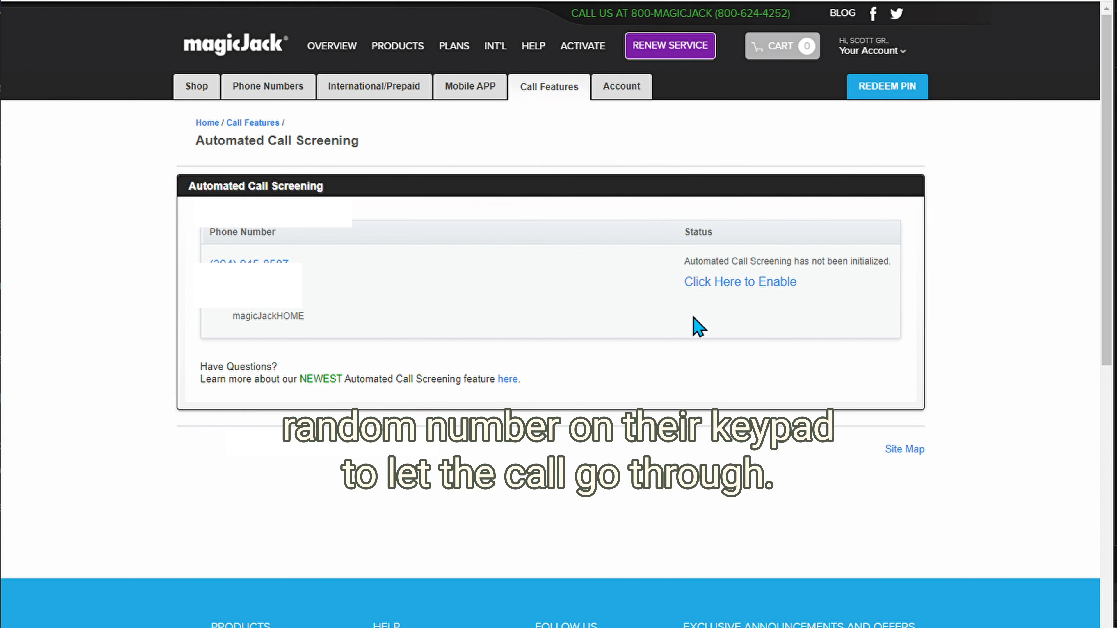
mouse_move(746, 309)
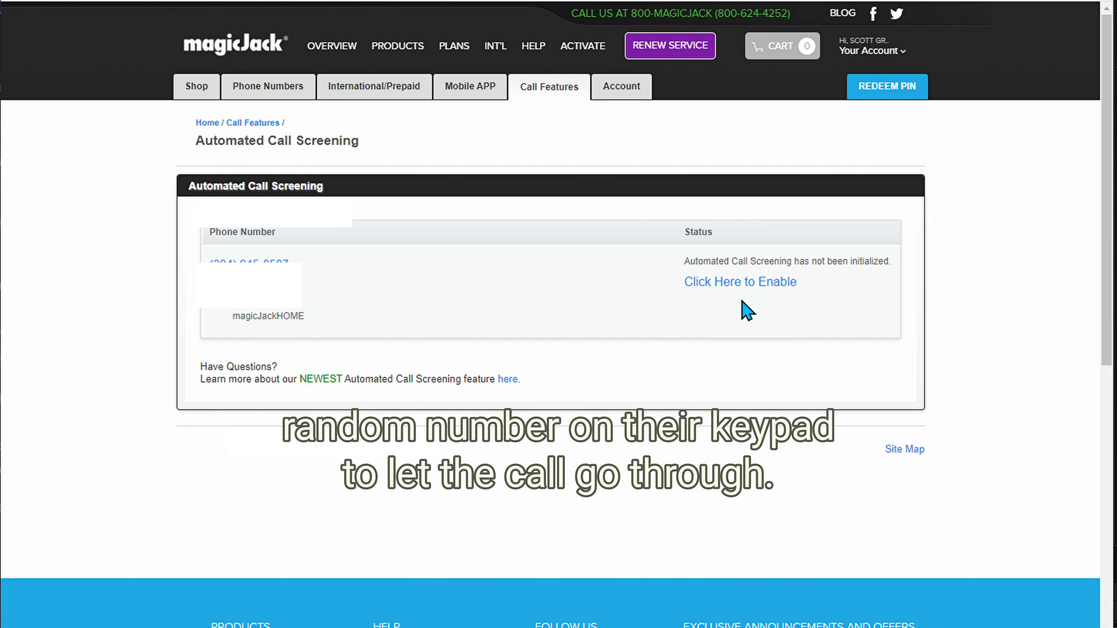
mouse_move(698, 305)
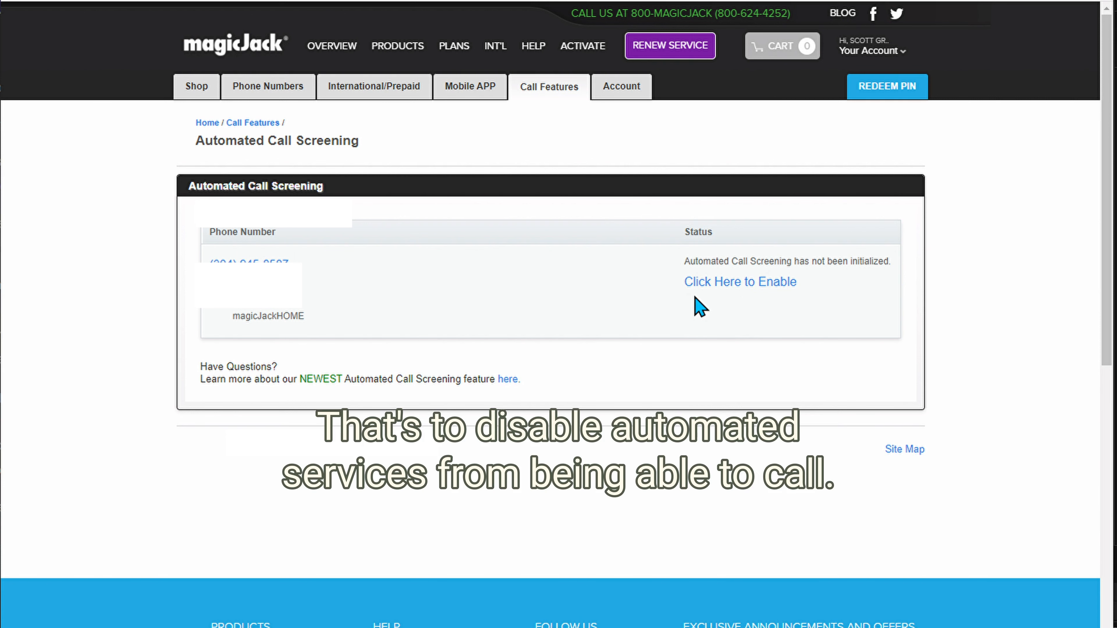
mouse_move(723, 308)
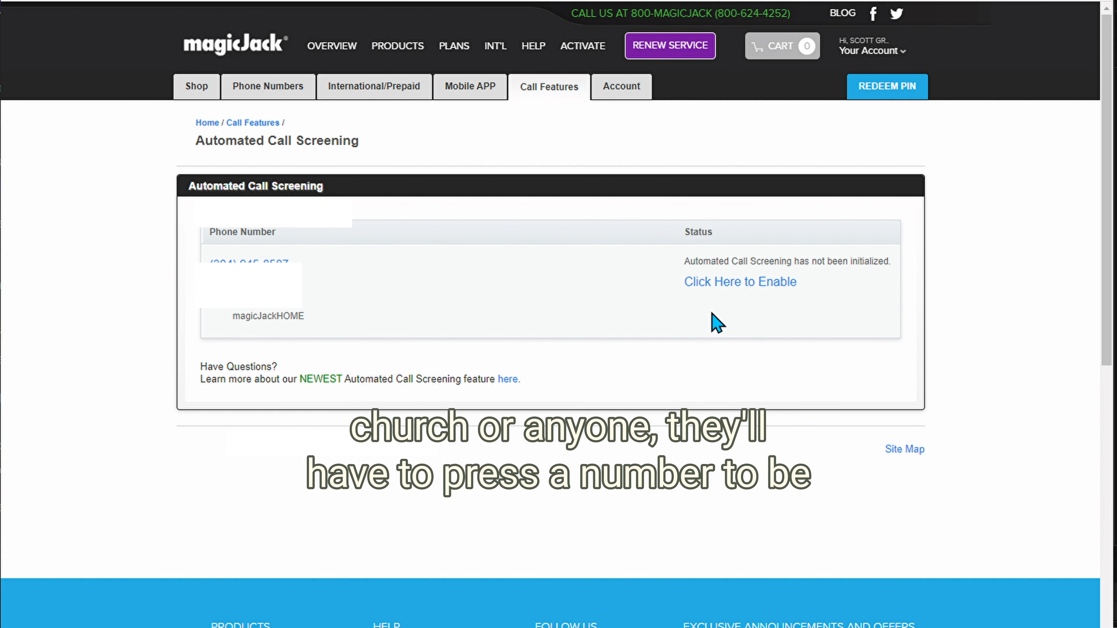
mouse_move(564, 308)
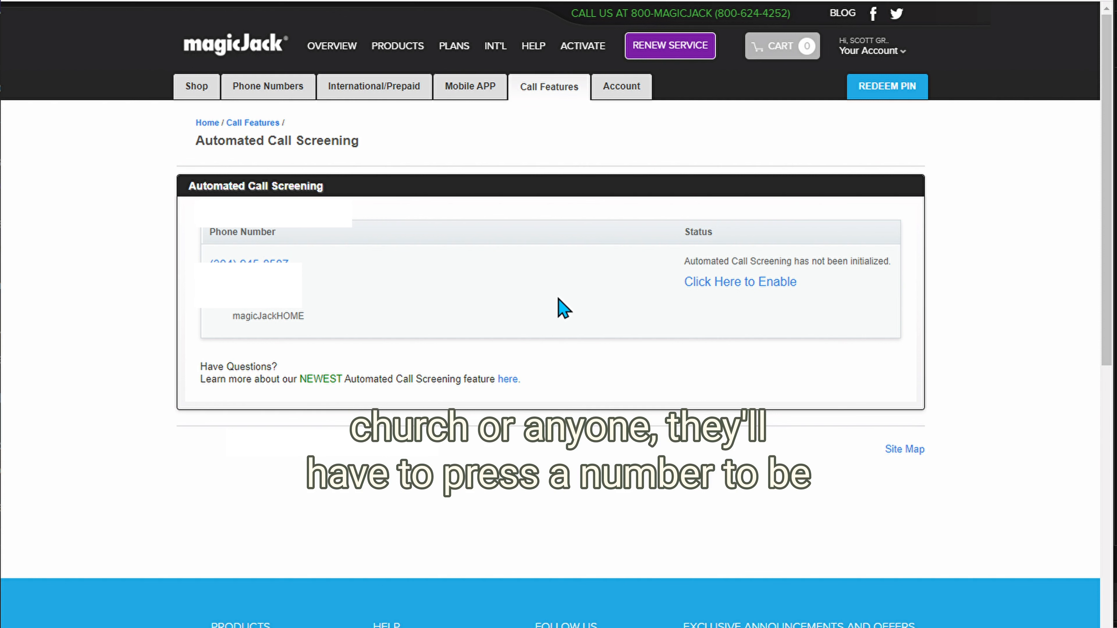
click(549, 86)
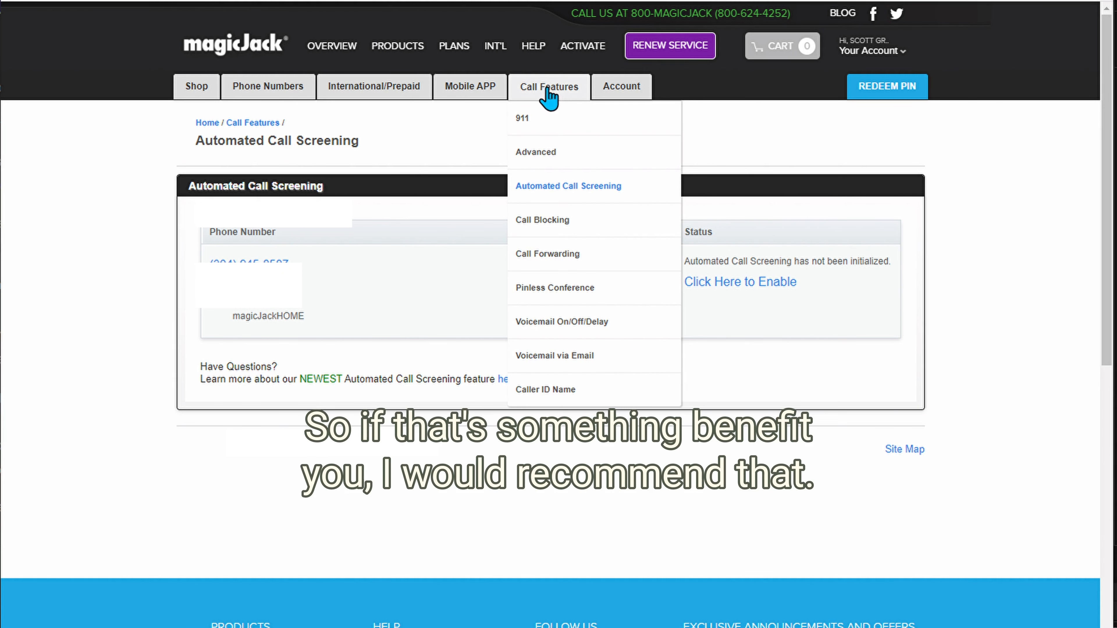
mouse_move(565, 251)
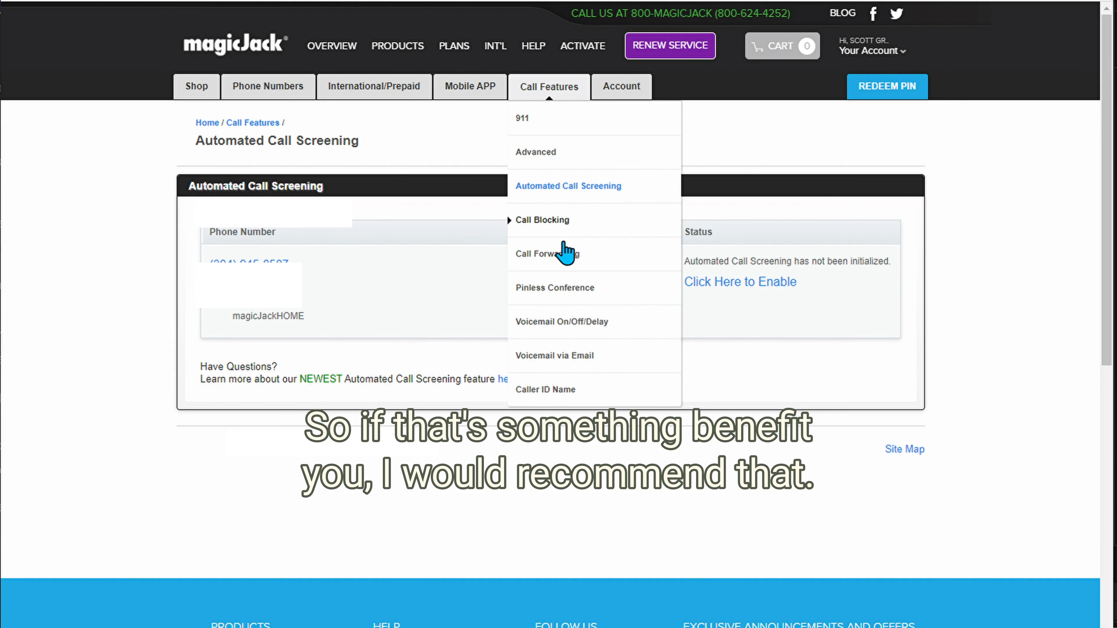
mouse_move(562, 228)
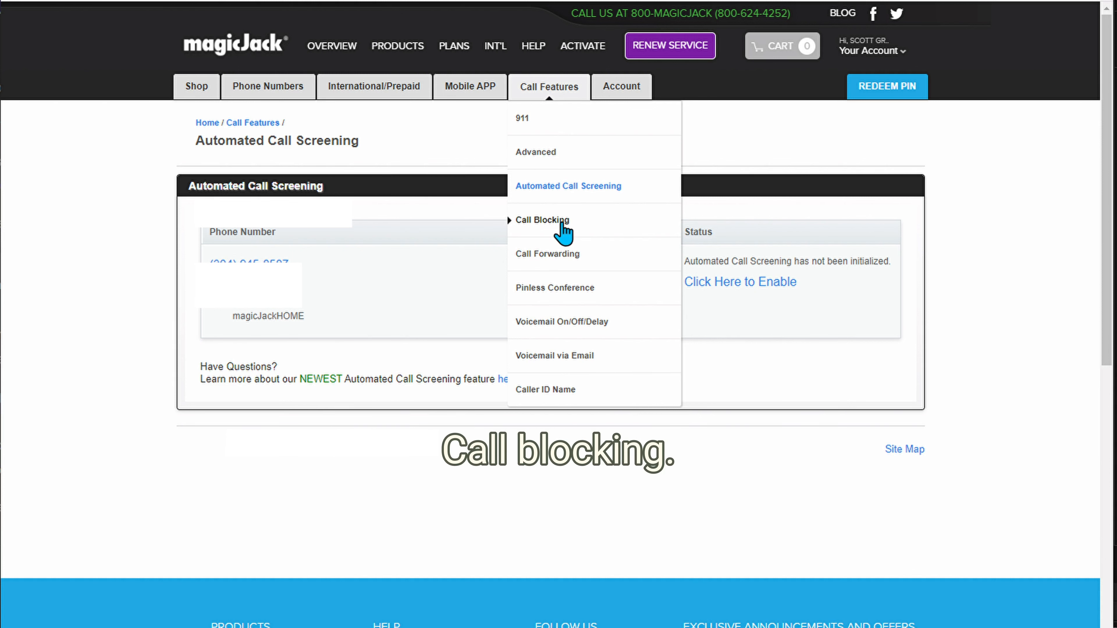
Step: View the Call Blocking page with its empty block list and blocking off
click(542, 219)
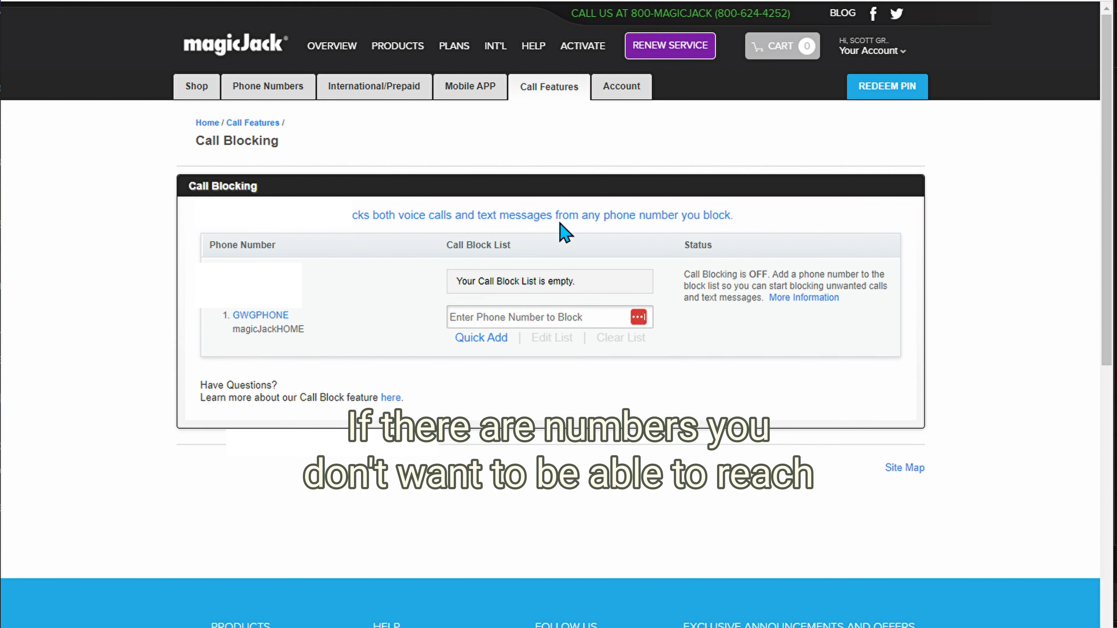
mouse_move(549, 340)
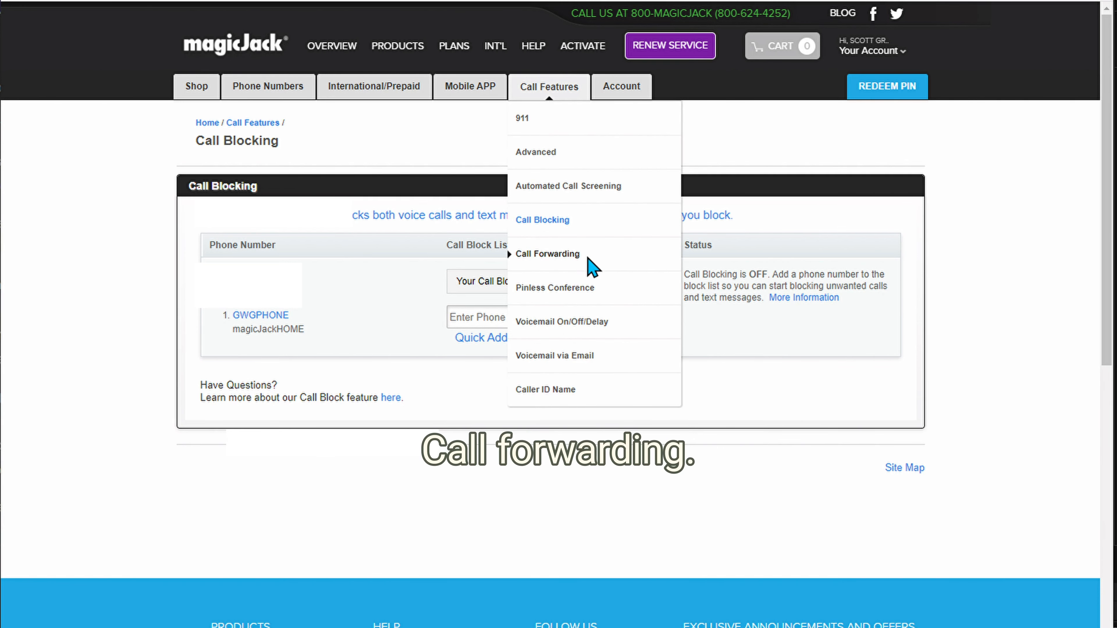
Step: View Call Forwarding (off), then move on to the Voicemail On/Off/Delay page
click(547, 254)
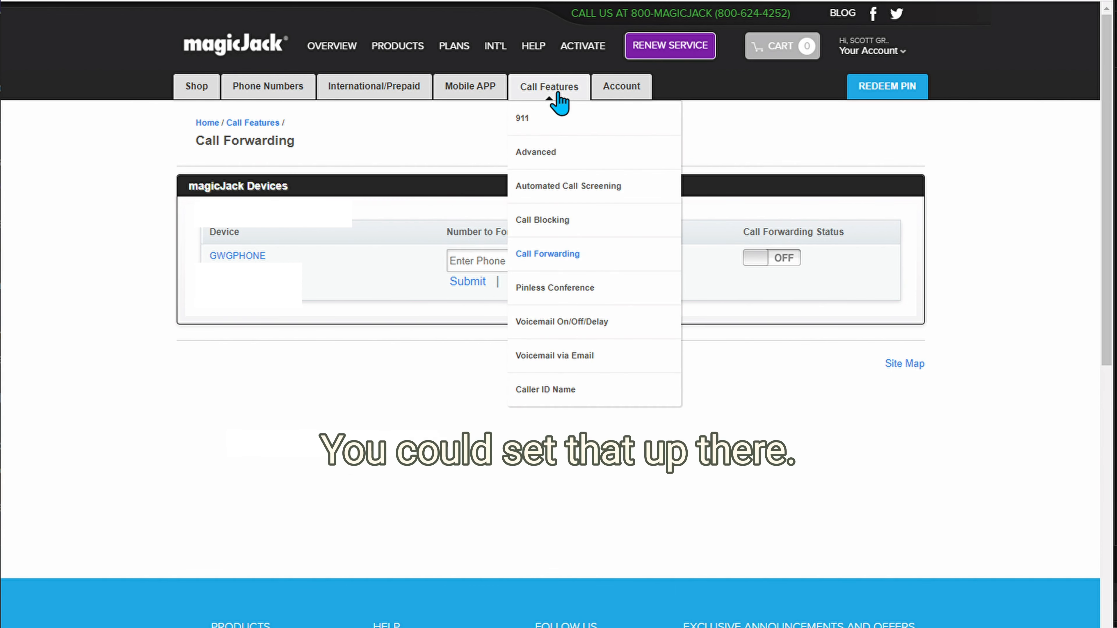
mouse_move(605, 331)
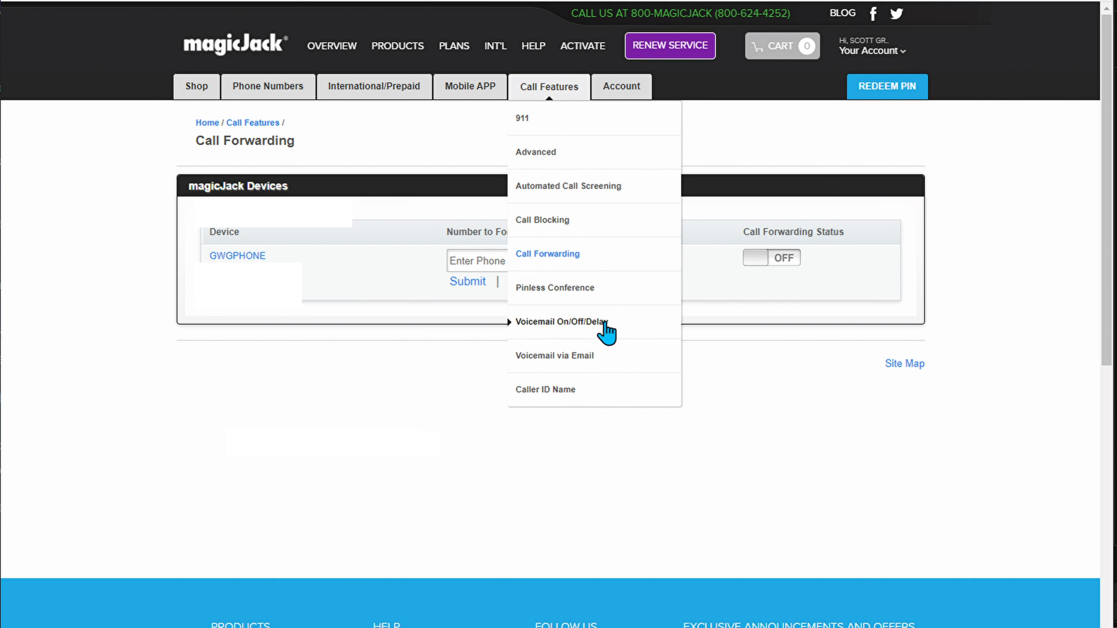
click(562, 321)
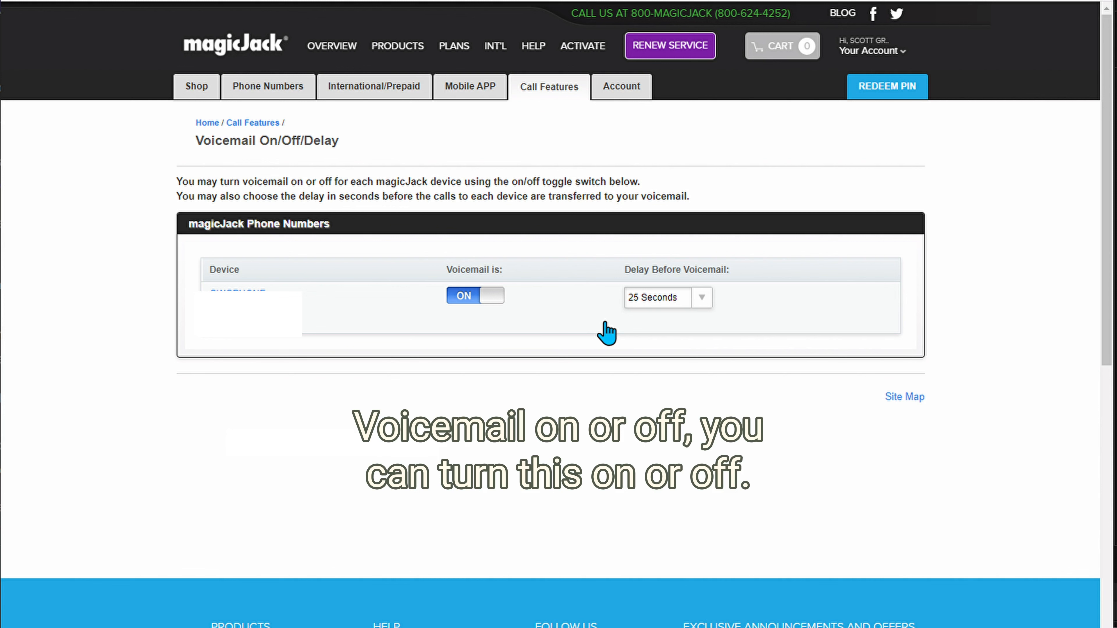
mouse_move(482, 256)
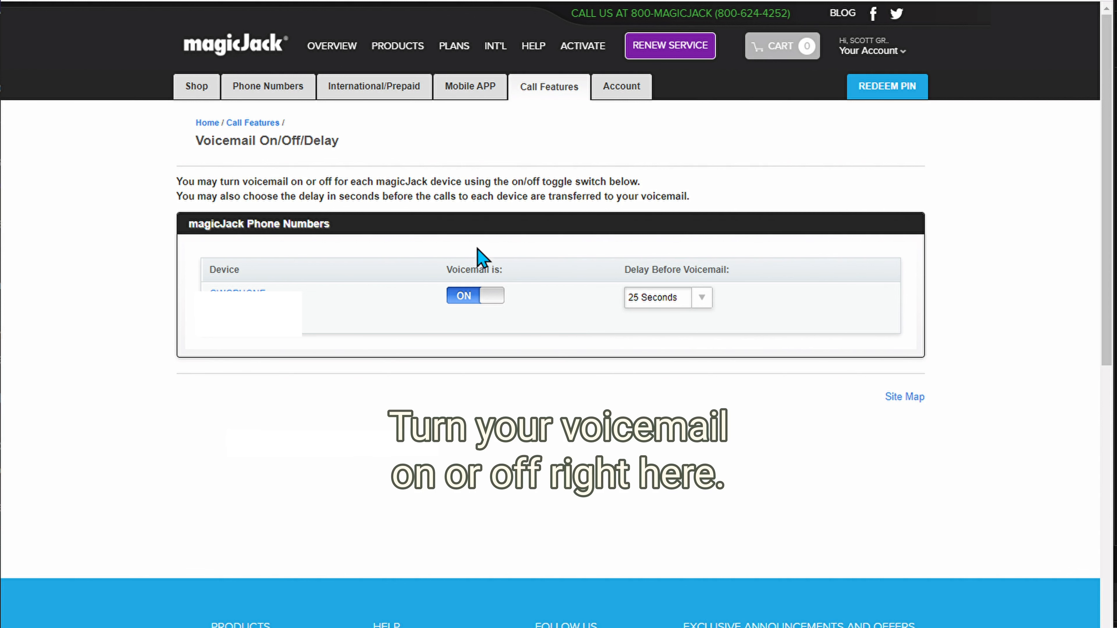
Step: Review the Delay Before Voicemail choices, then go to the Voicemail via Email page
click(699, 297)
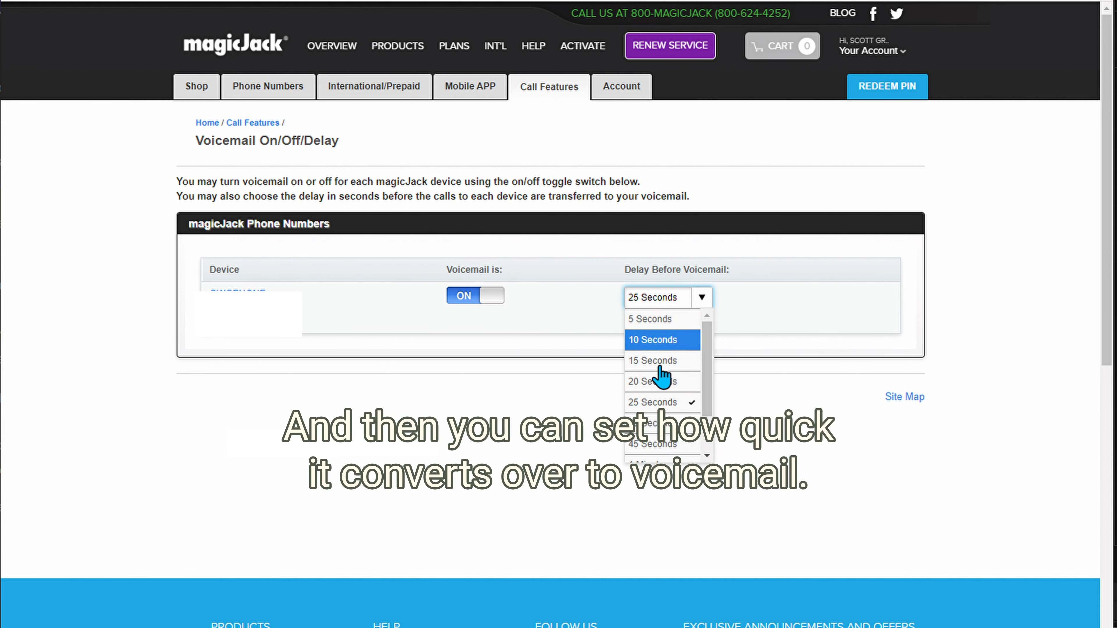
mouse_move(659, 318)
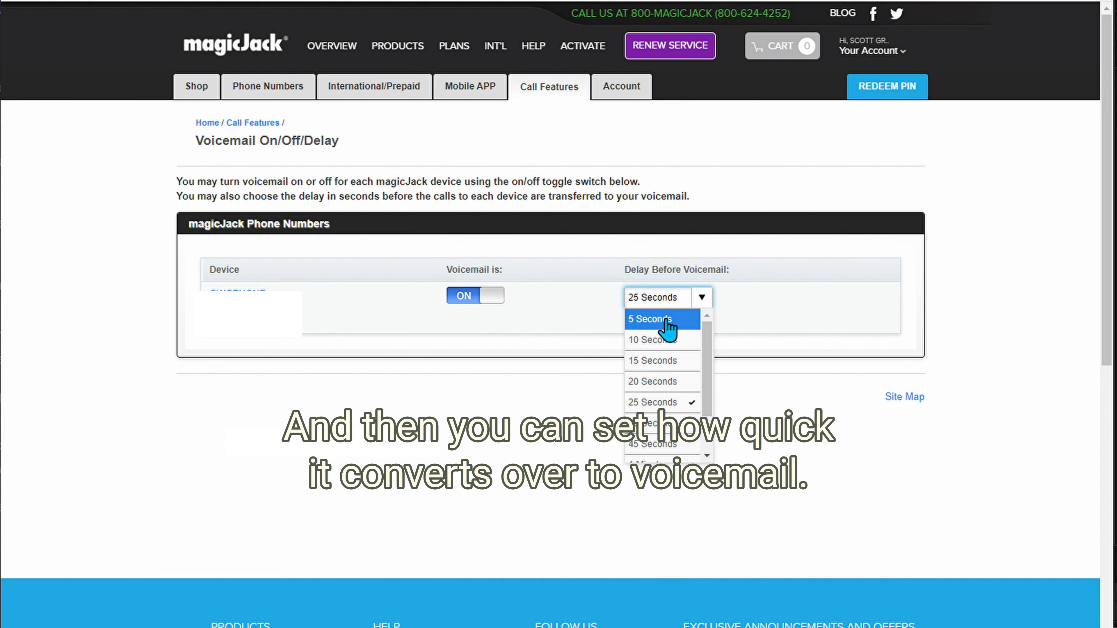
mouse_move(516, 328)
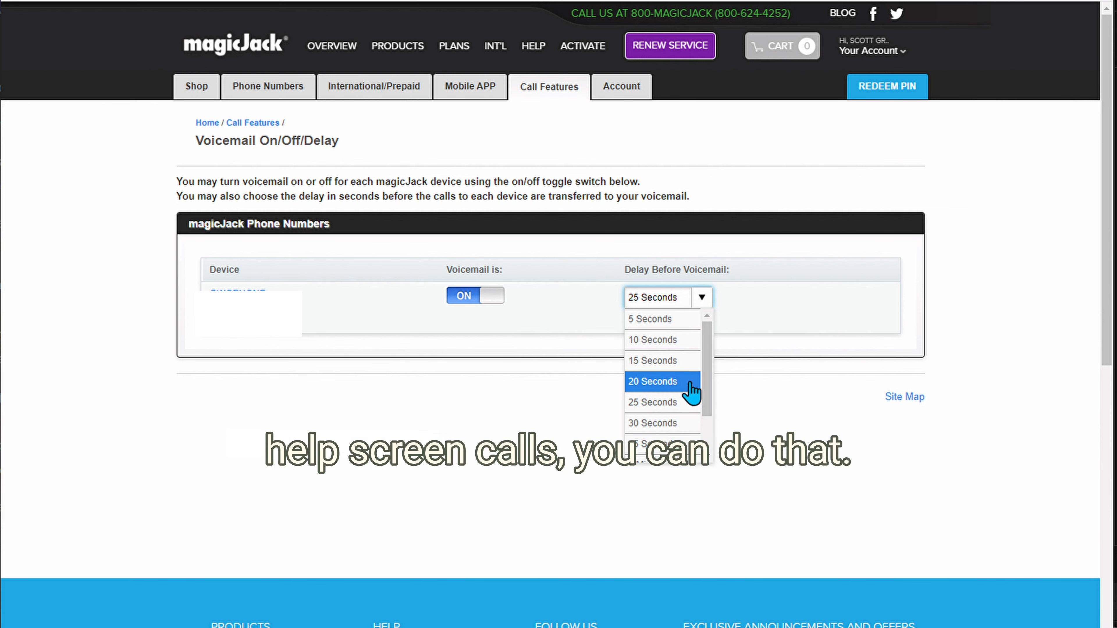
scroll(down, 3)
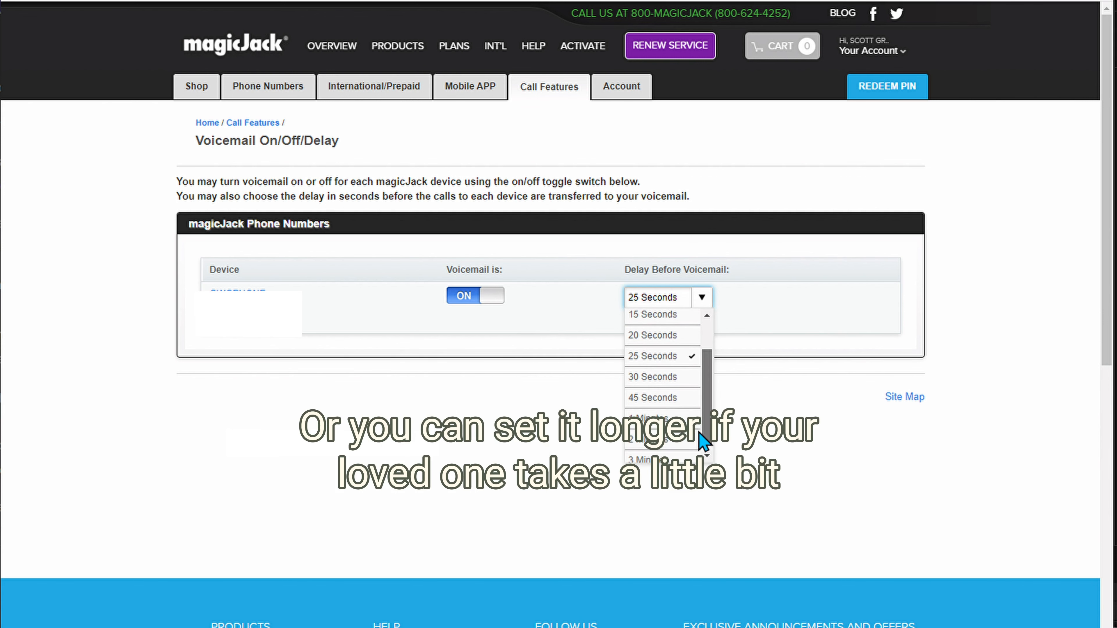
mouse_move(661, 398)
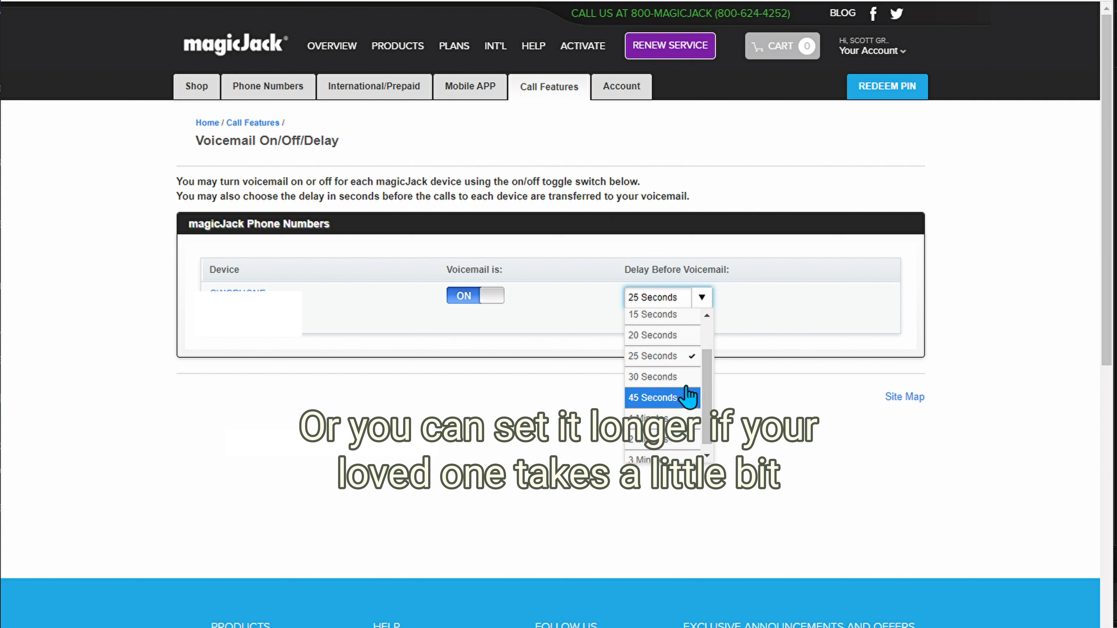
scroll(up, 3)
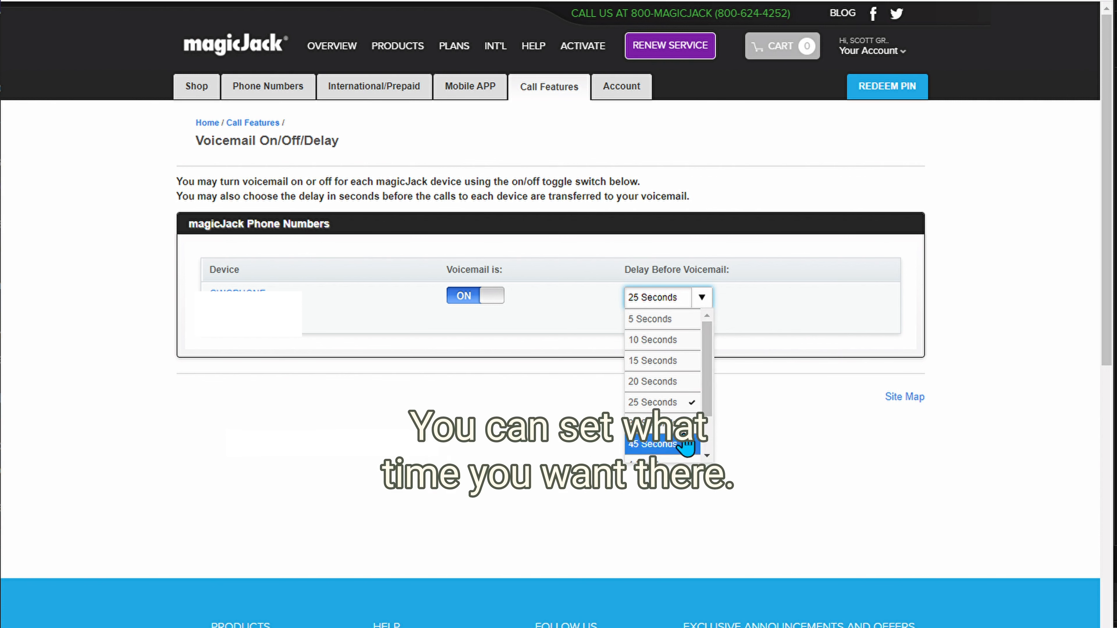
click(549, 86)
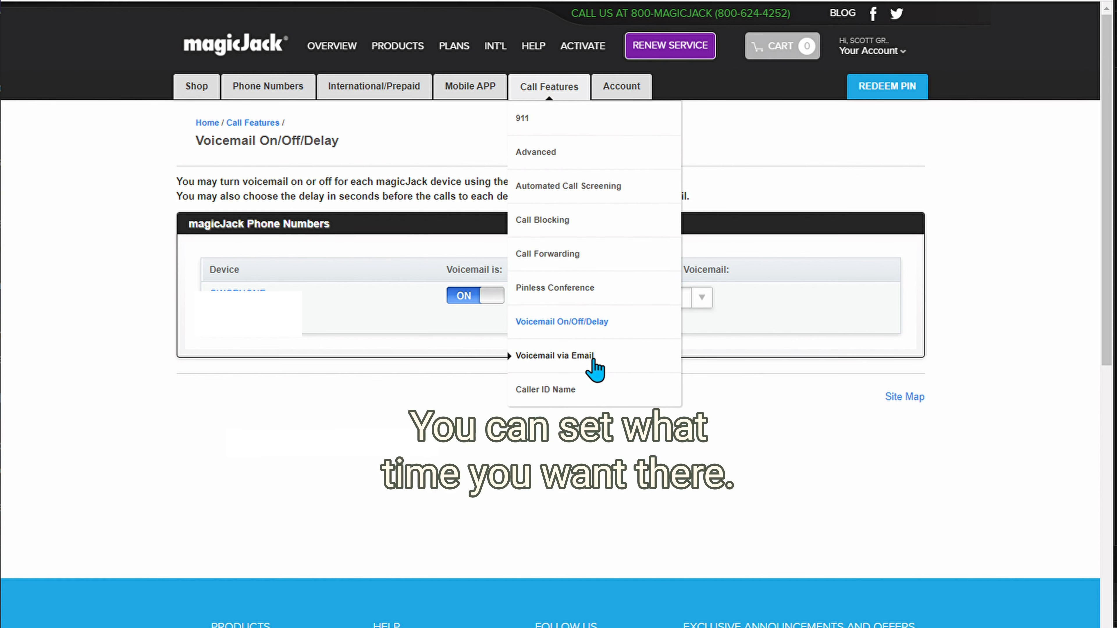
click(555, 355)
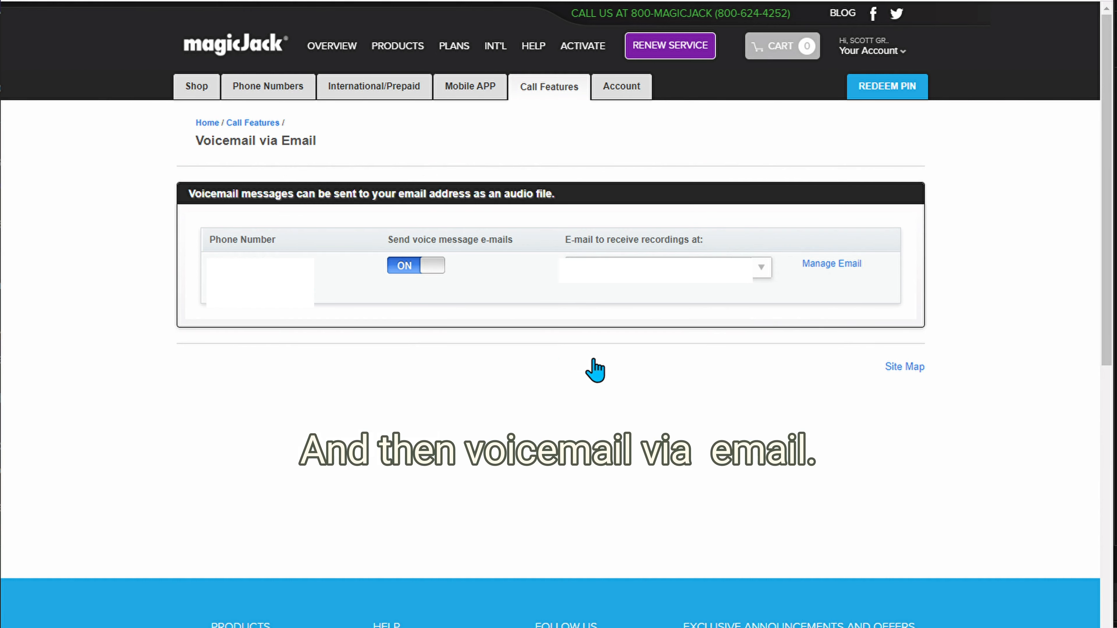
mouse_move(690, 319)
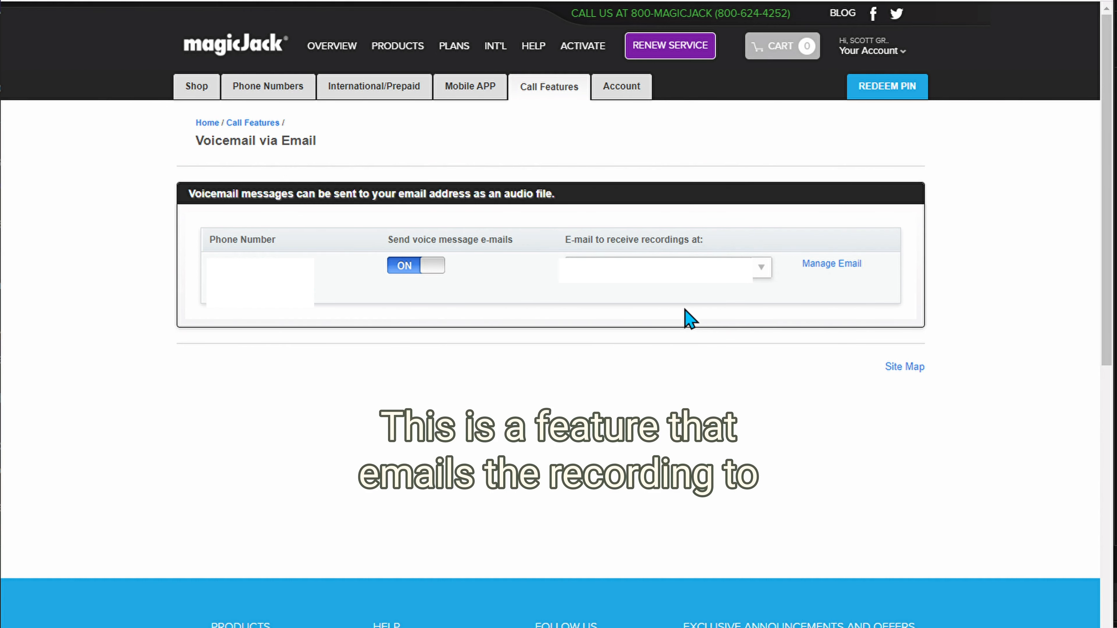
mouse_move(492, 277)
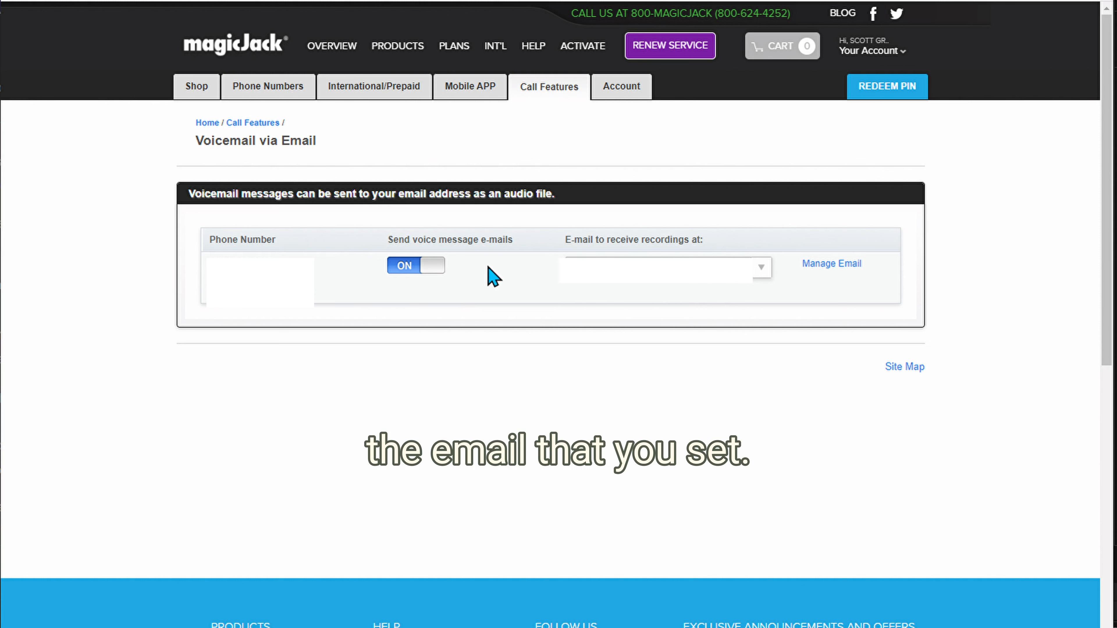
mouse_move(558, 181)
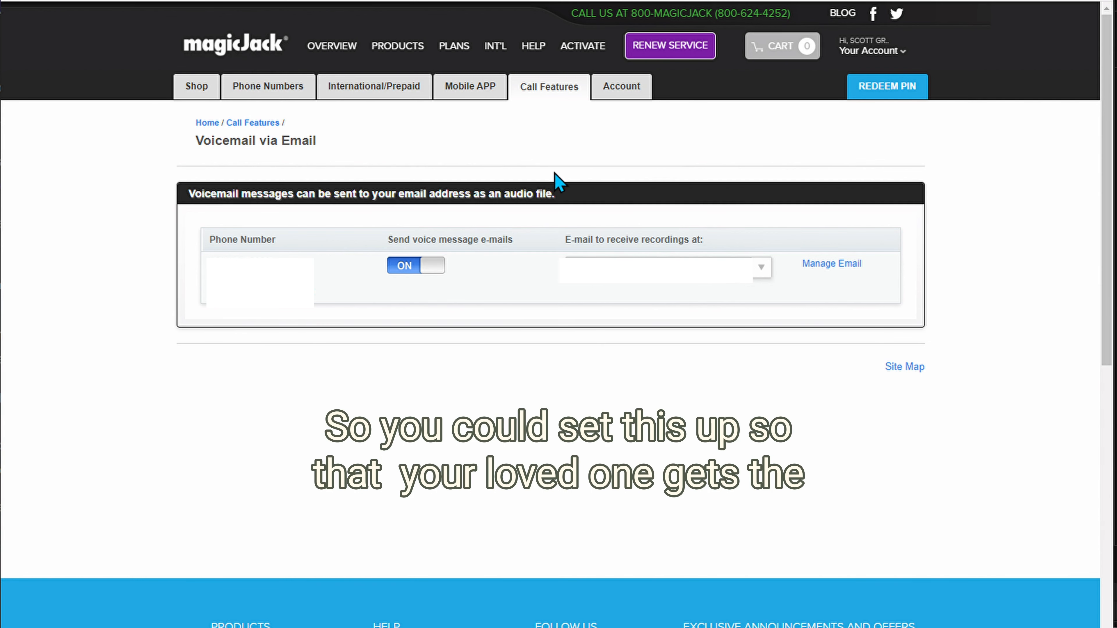
mouse_move(159, 289)
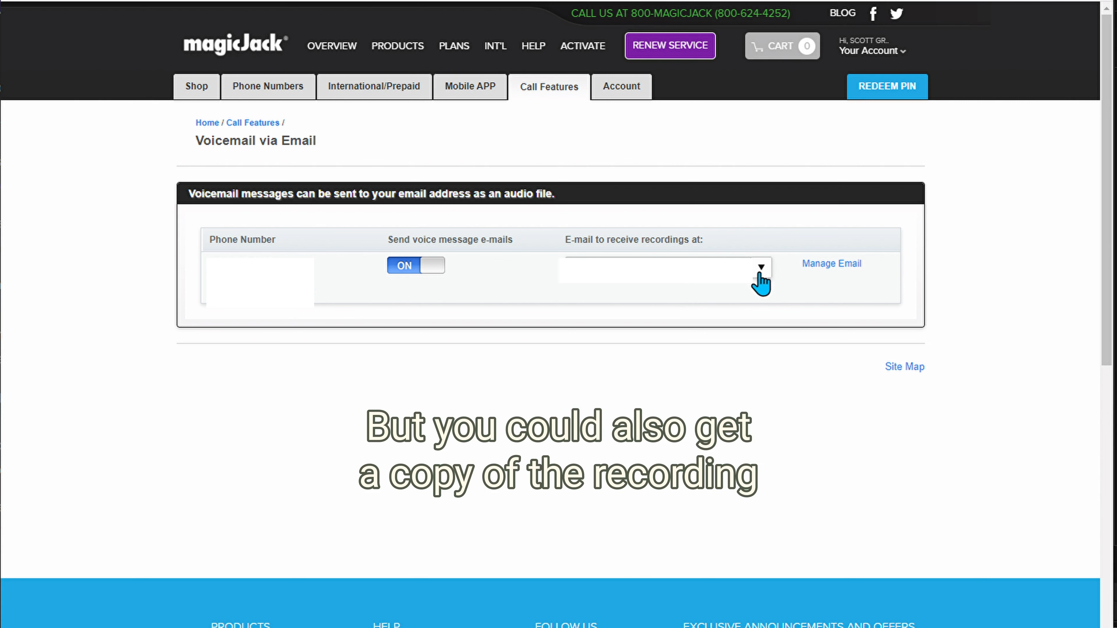
mouse_move(711, 291)
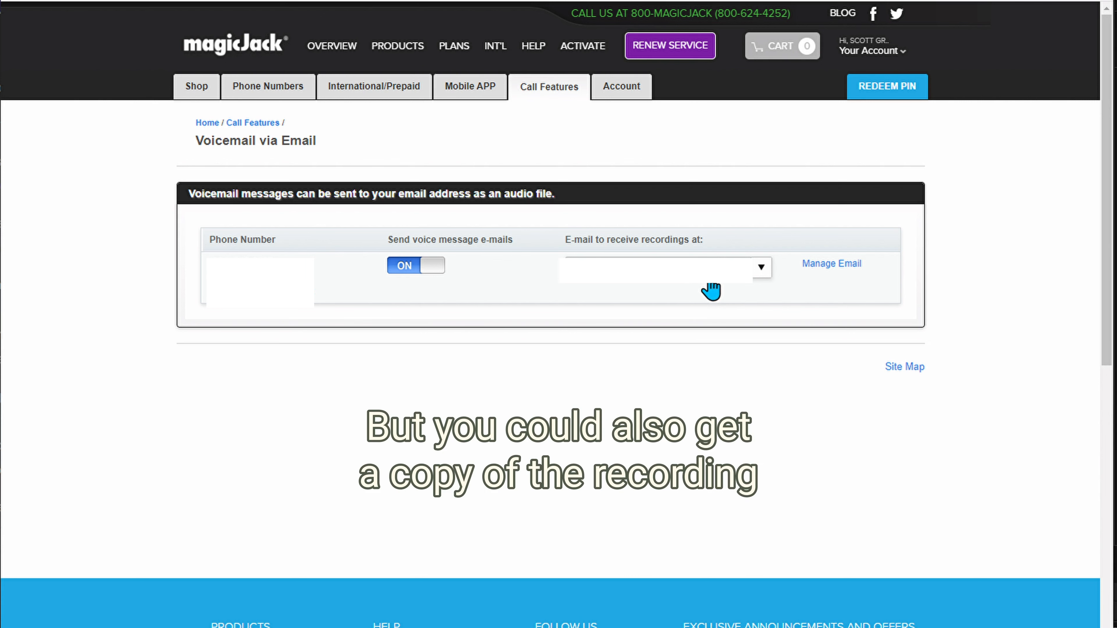
mouse_move(761, 285)
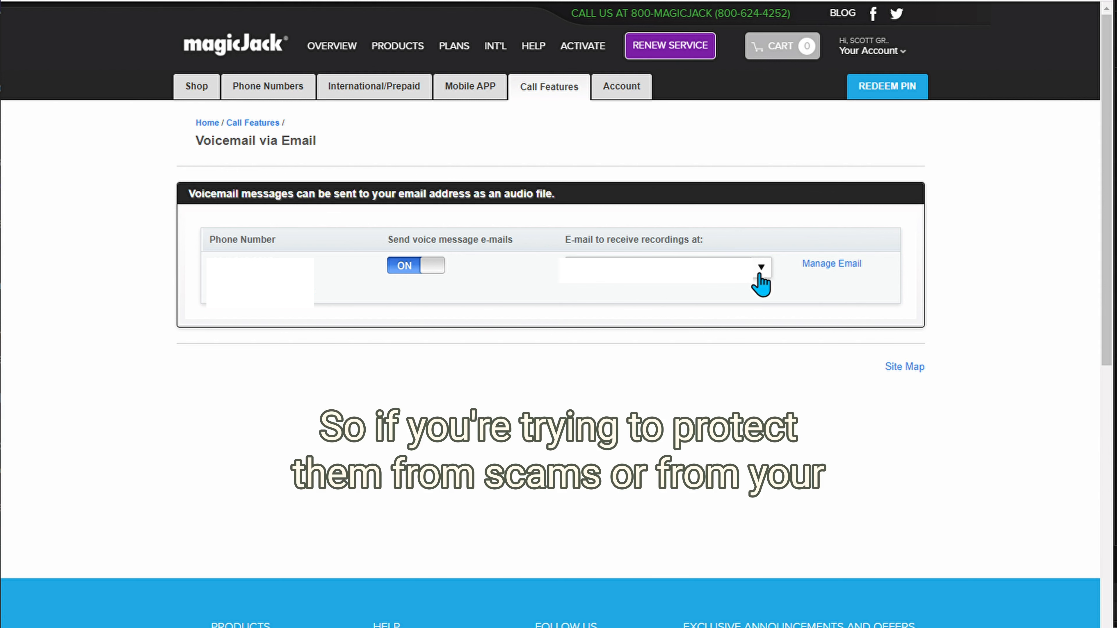
mouse_move(749, 302)
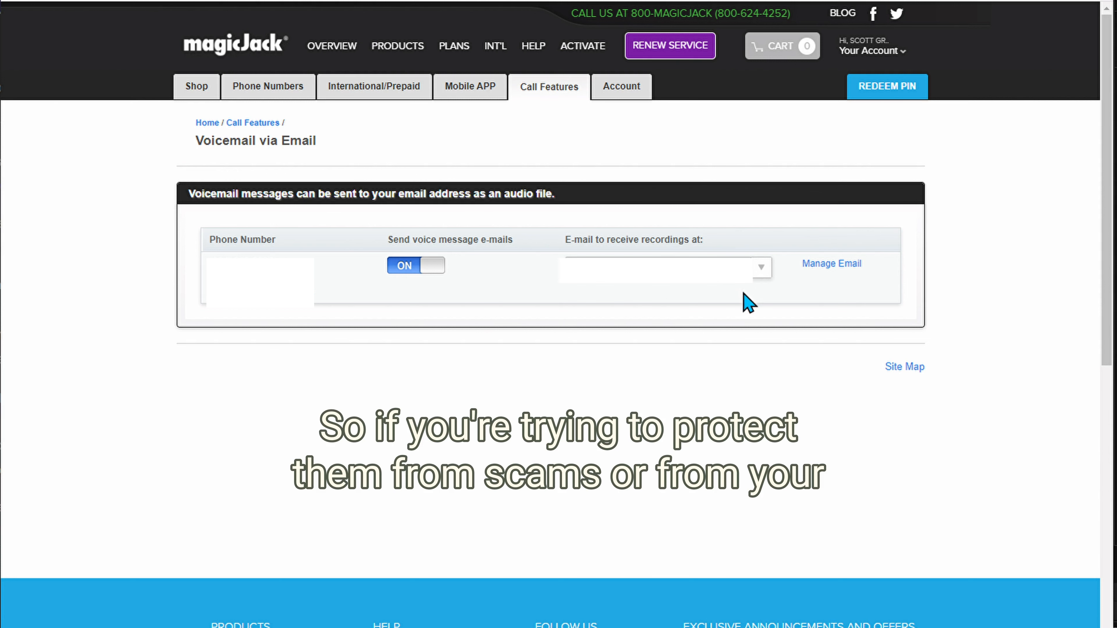
mouse_move(695, 299)
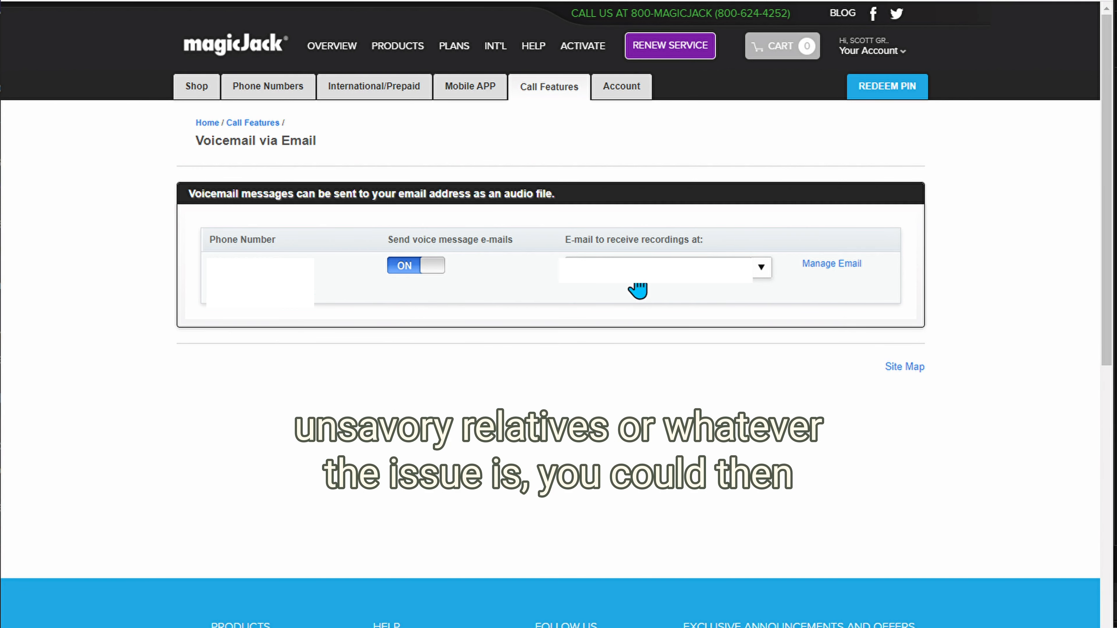
Step: Return to the Call Features overview listing every feature from 911 to Caller ID Name
click(549, 86)
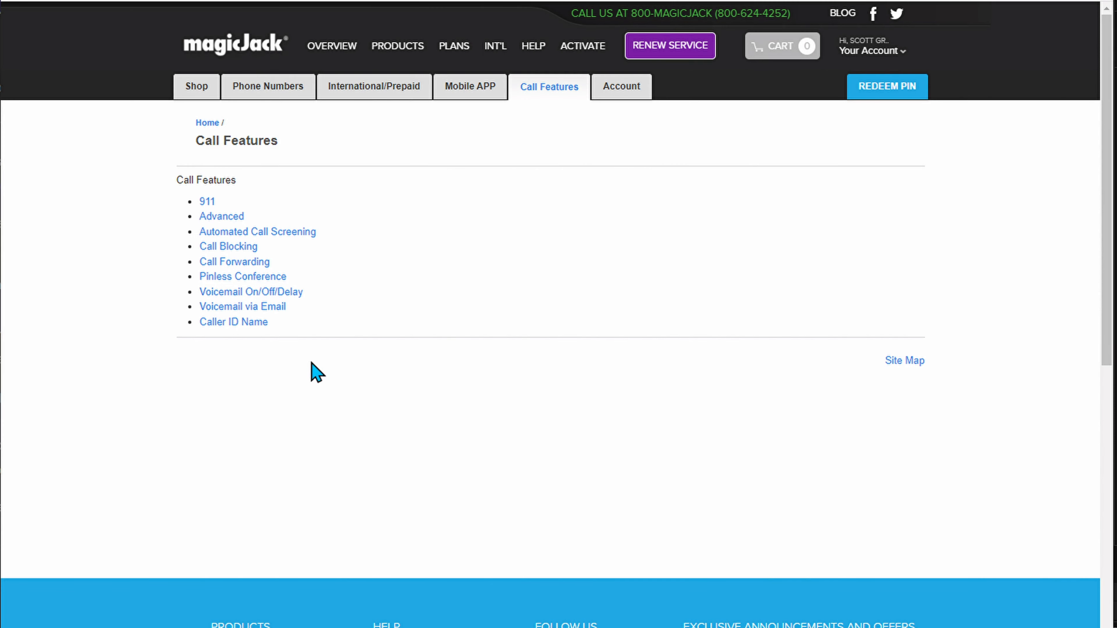
Step: View the Caller ID Name page for the US number from the Call Features menu
click(550, 87)
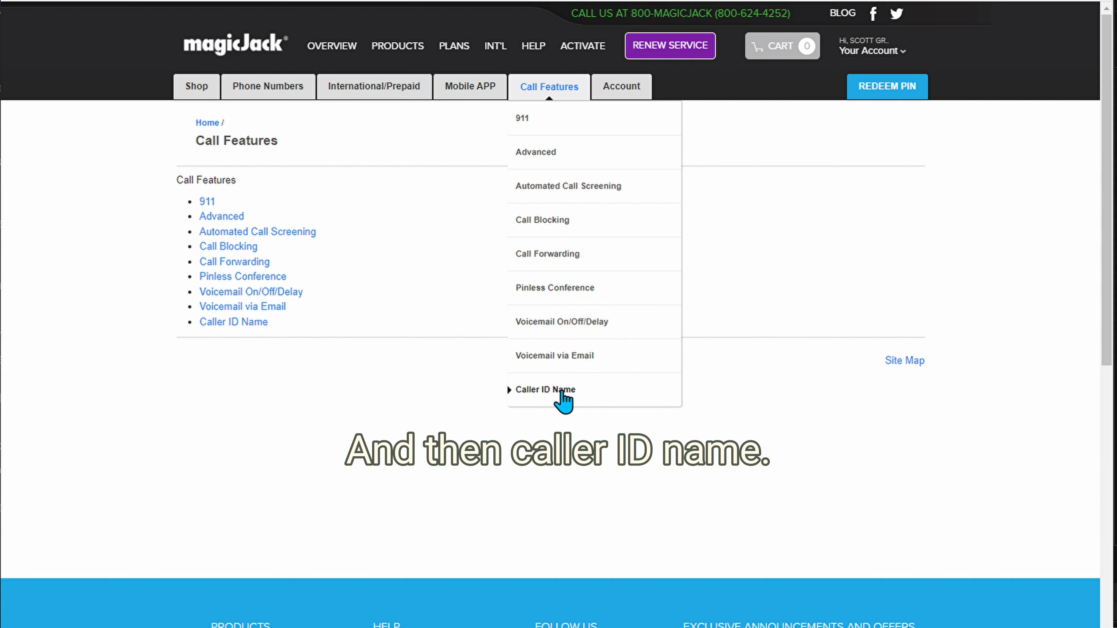
click(546, 390)
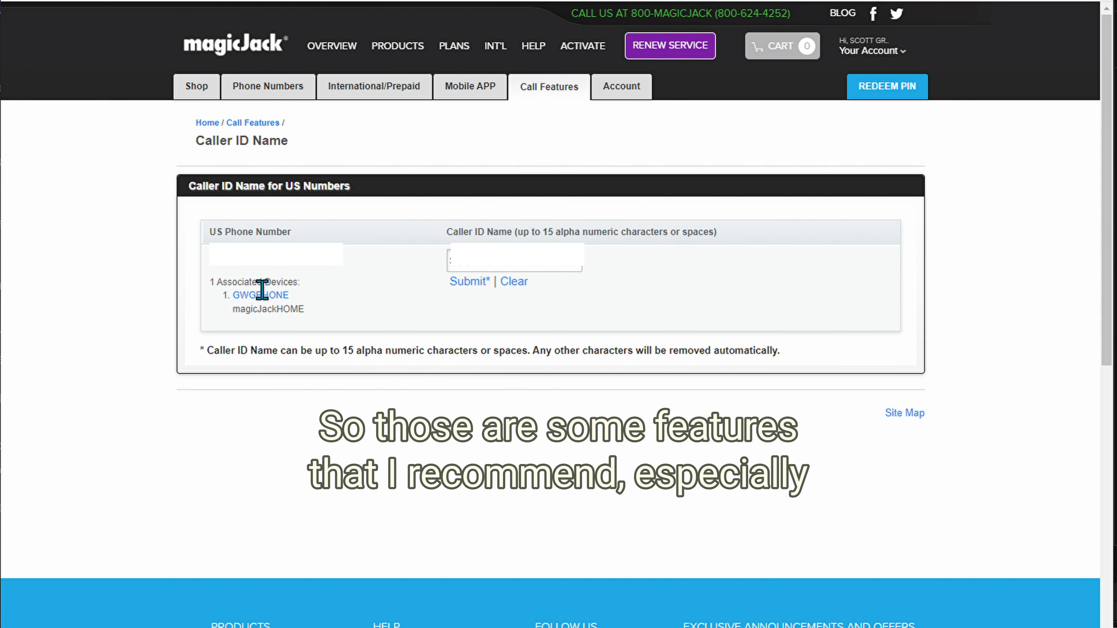
mouse_move(654, 136)
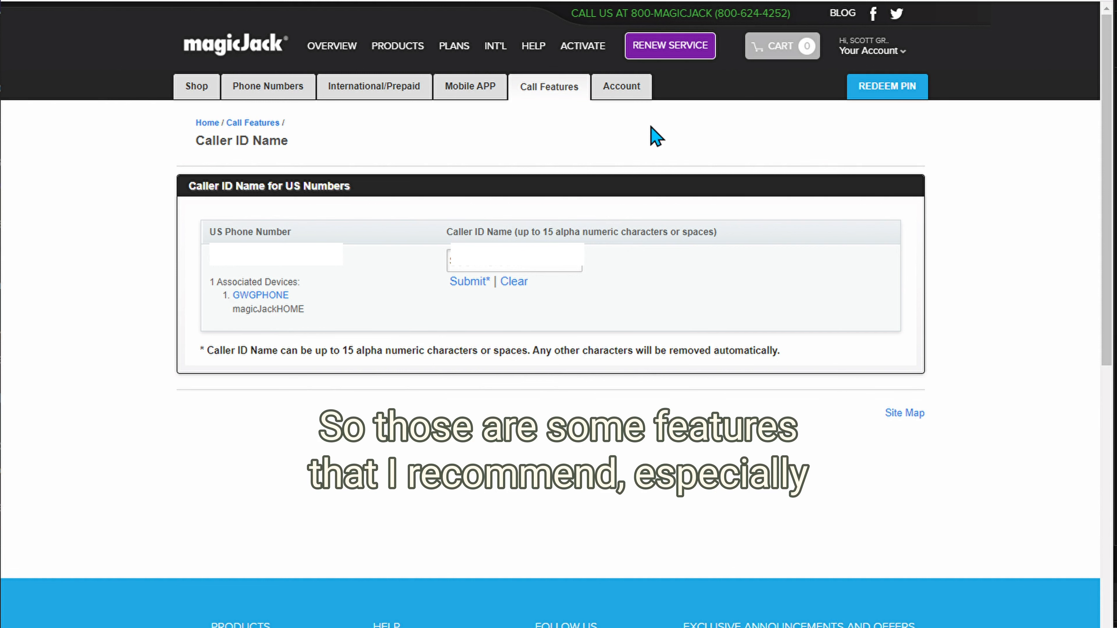